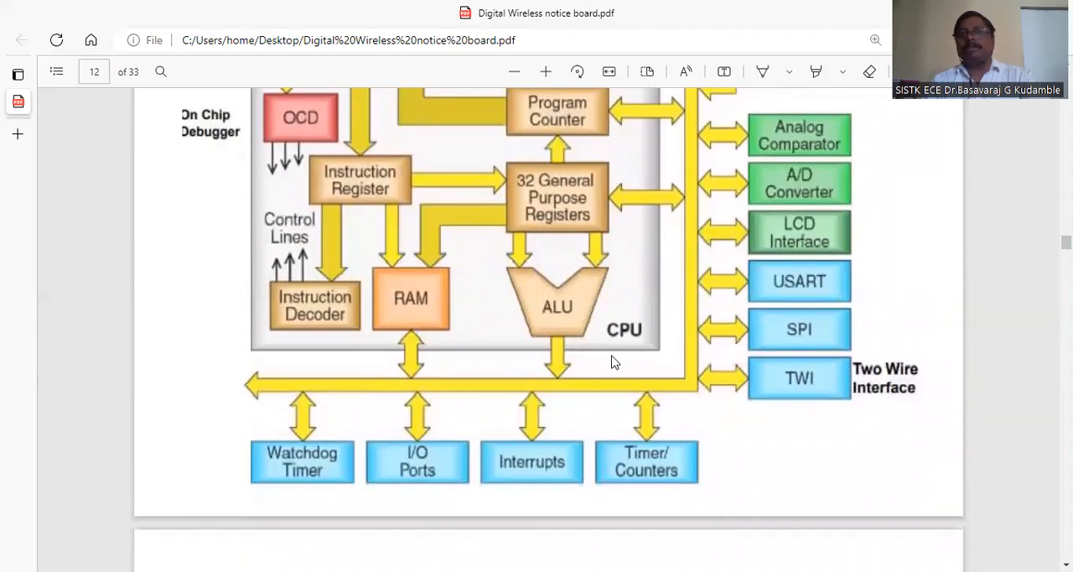
Scroll to page 13's Arduino Uno photo, showing its power and analog pin headers.
{"action": "scroll", "scroll_direction": "down", "scroll_amount": 3}
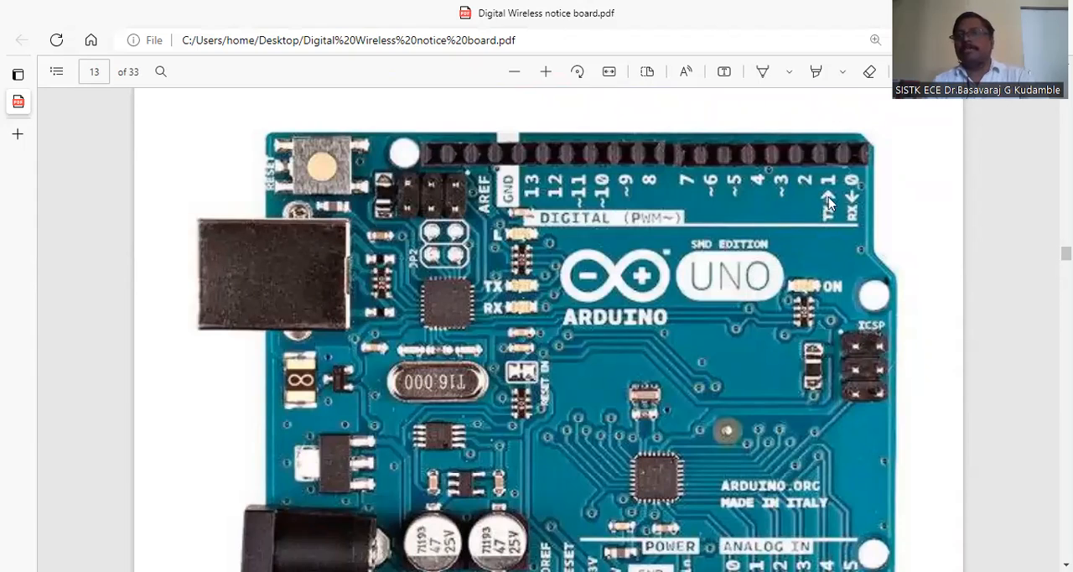
{"action": "mouse_move", "coordinate": [771, 189]}
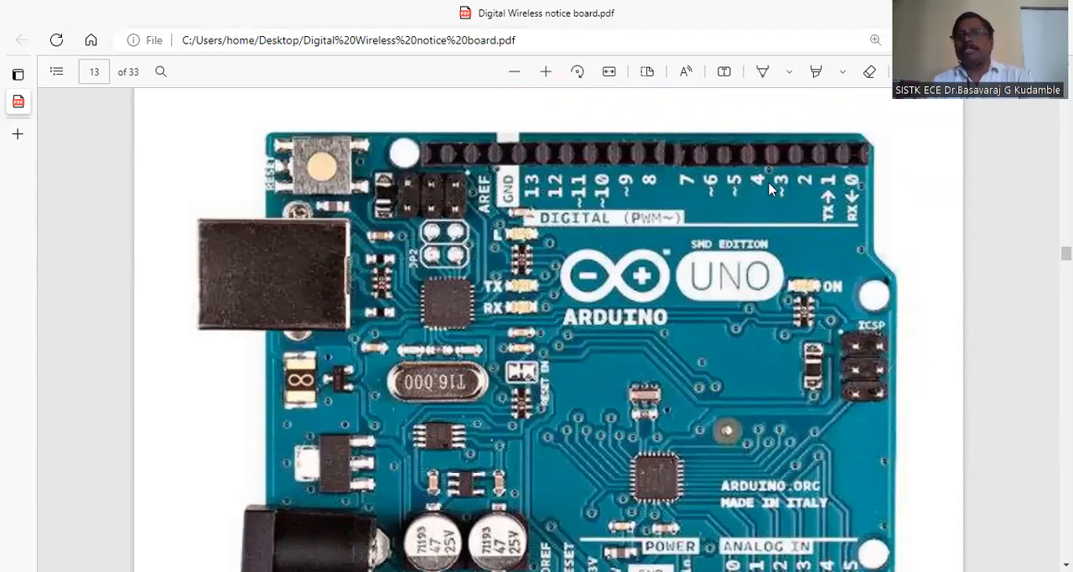
{"action": "mouse_move", "coordinate": [530, 191]}
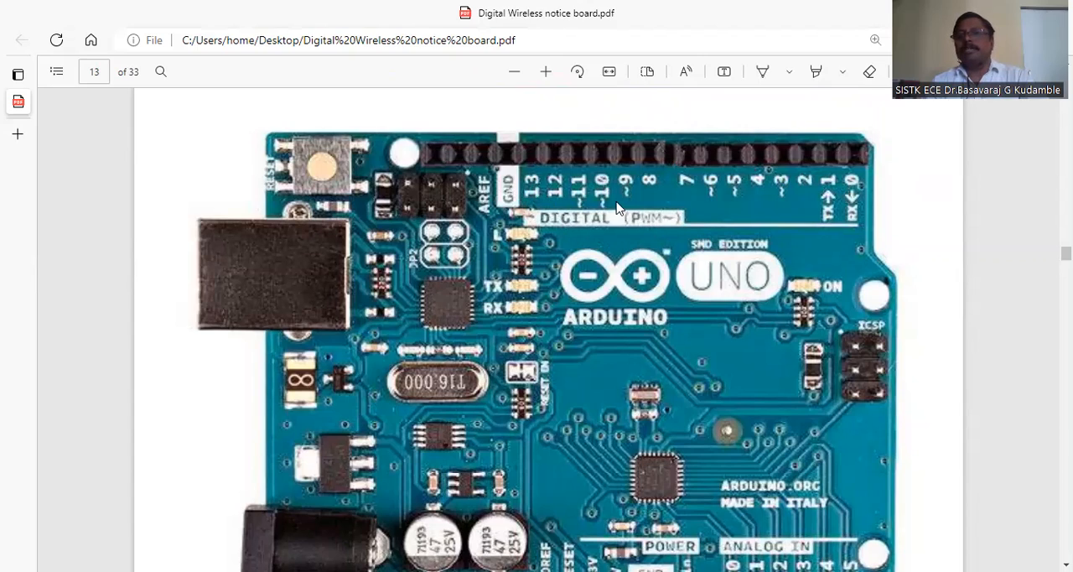
{"action": "mouse_move", "coordinate": [662, 222]}
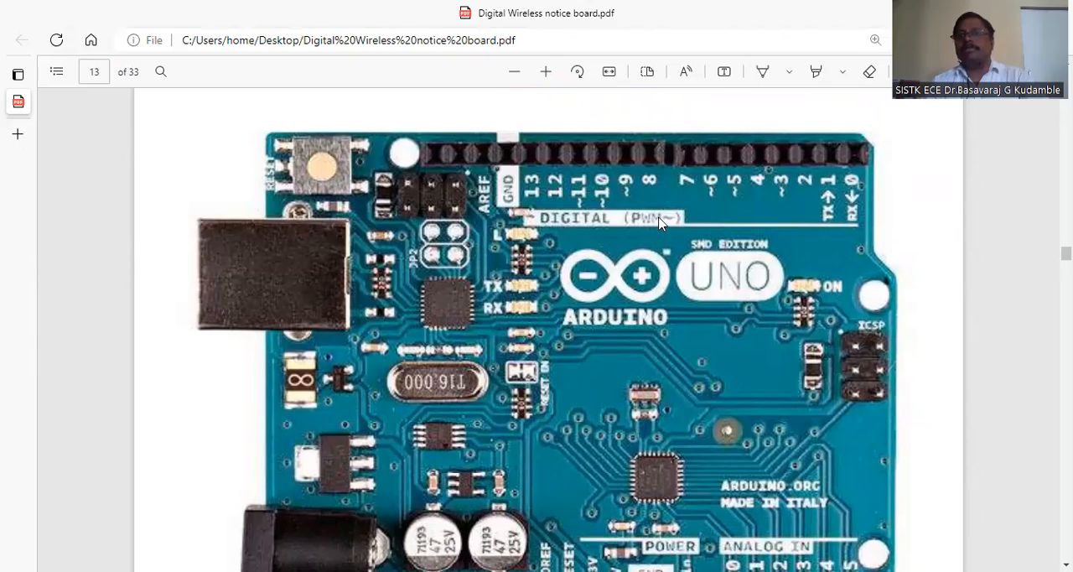
{"action": "mouse_move", "coordinate": [738, 292]}
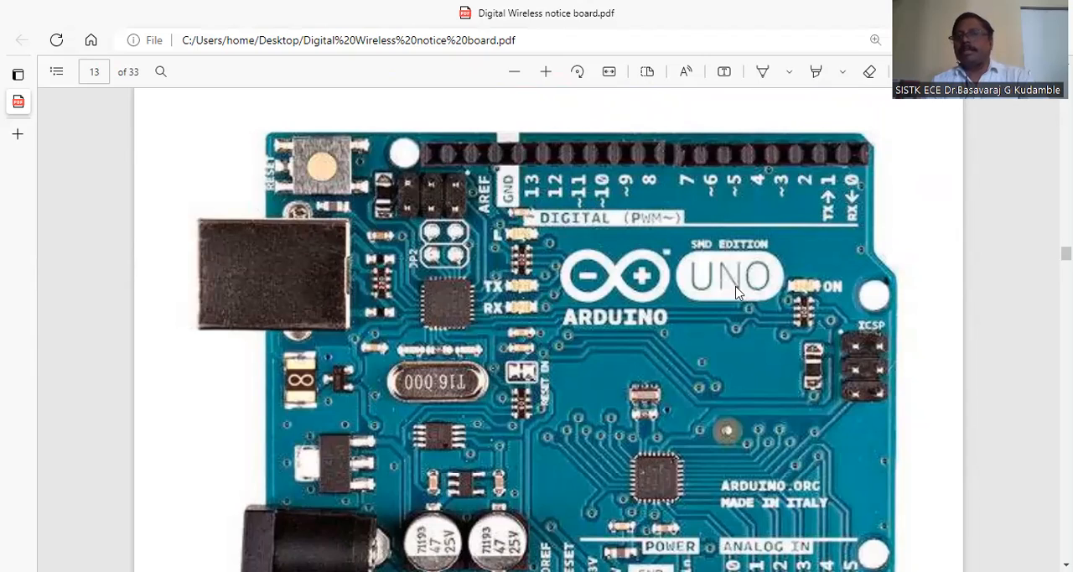
{"action": "mouse_move", "coordinate": [505, 199]}
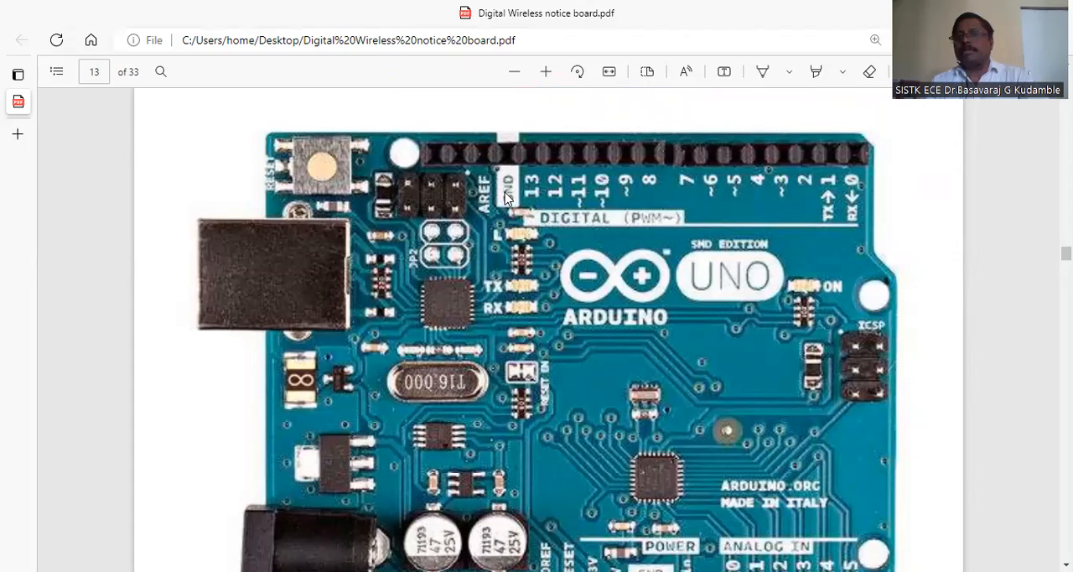
{"action": "scroll", "scroll_direction": "down", "scroll_amount": 3}
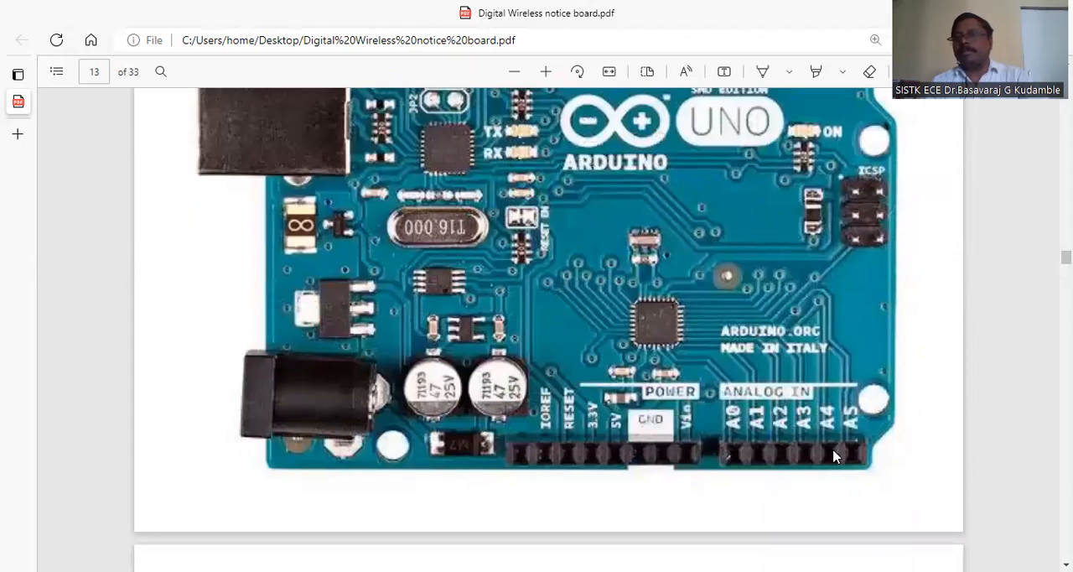
{"action": "mouse_move", "coordinate": [688, 470]}
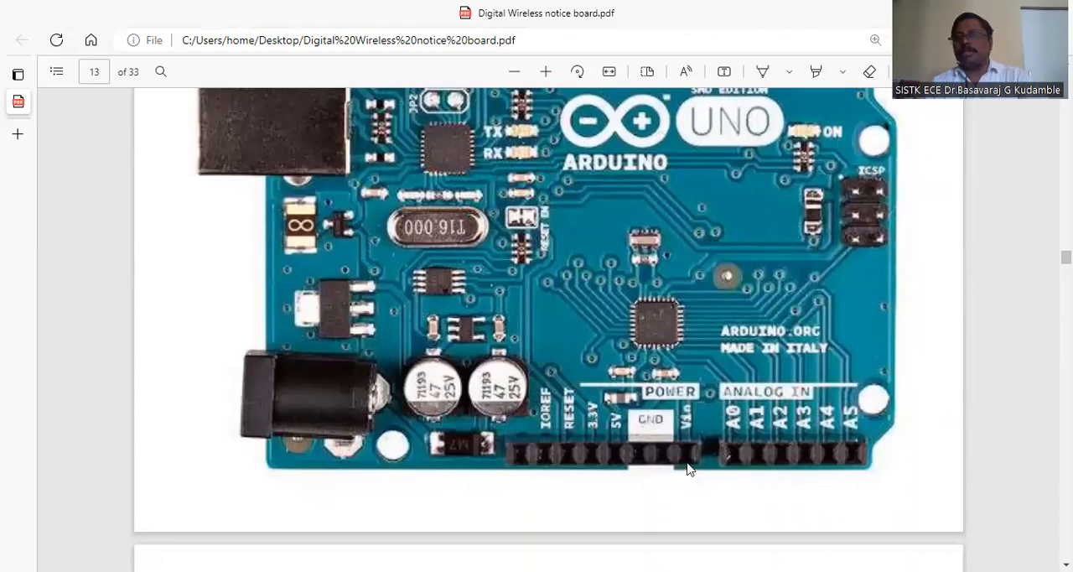
{"action": "mouse_move", "coordinate": [620, 459]}
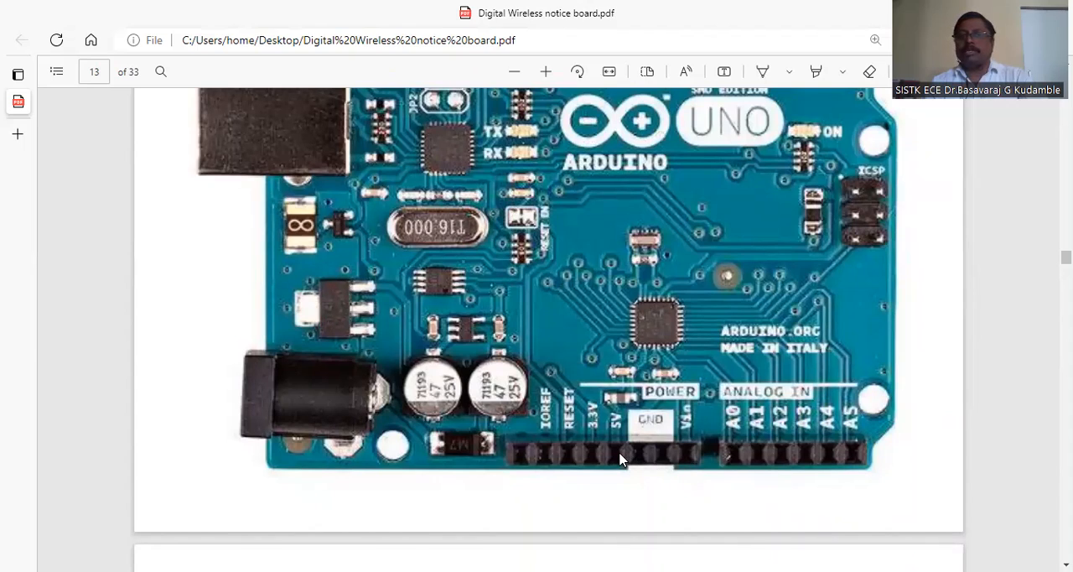
{"action": "mouse_move", "coordinate": [568, 457]}
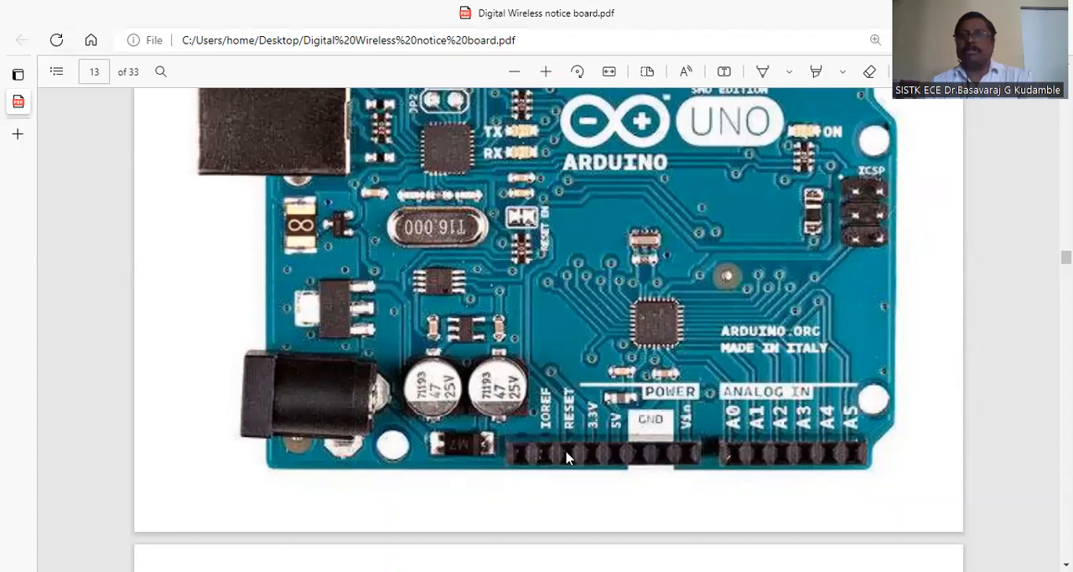
{"action": "mouse_move", "coordinate": [706, 350]}
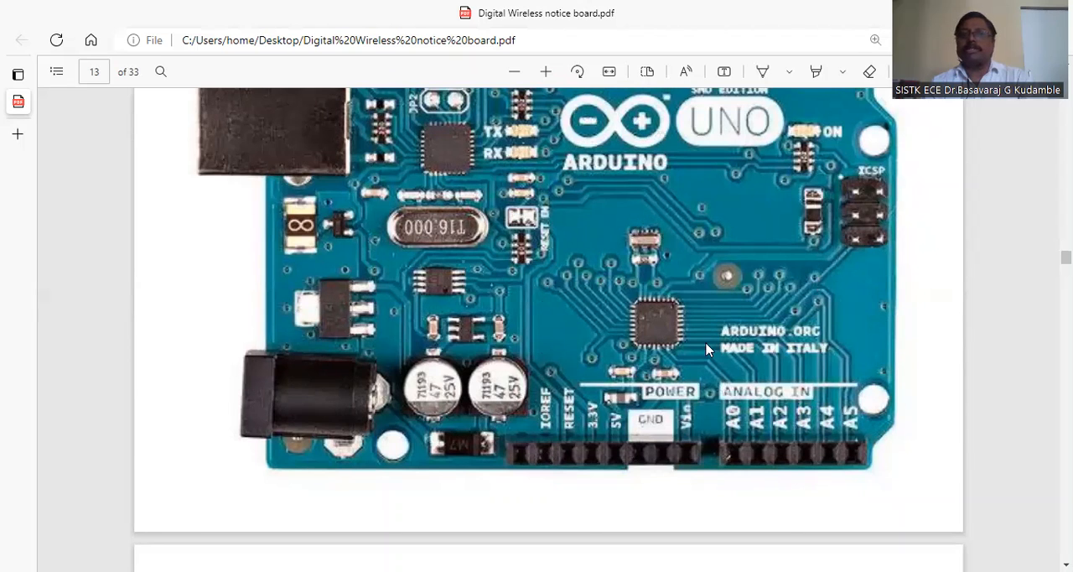
Scroll to page 14, the Uno photo labelled with reset button, USB port and 12 V input.
{"action": "scroll", "scroll_direction": "down", "scroll_amount": 3}
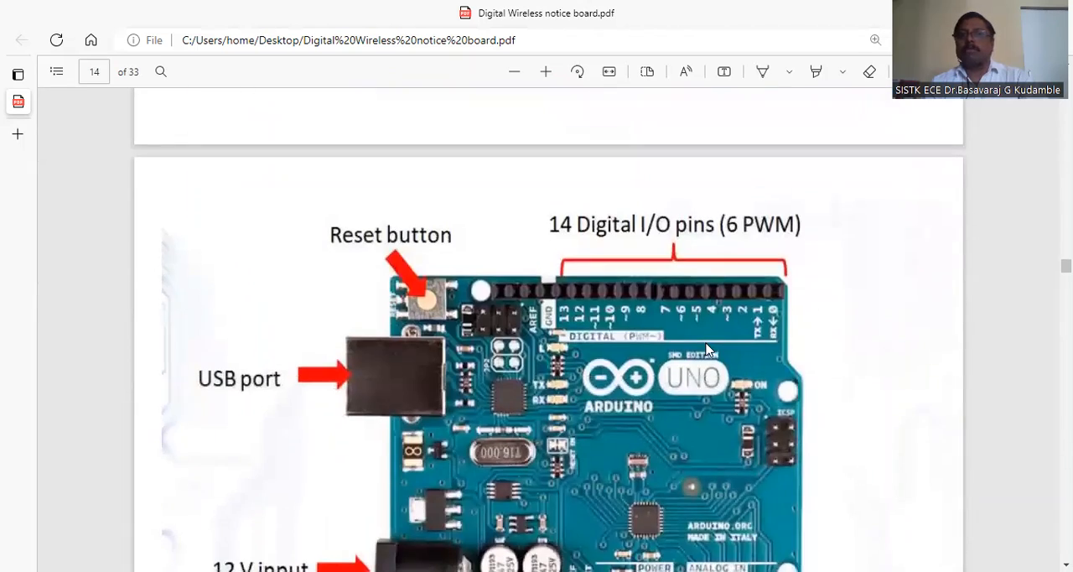
{"action": "mouse_move", "coordinate": [692, 400]}
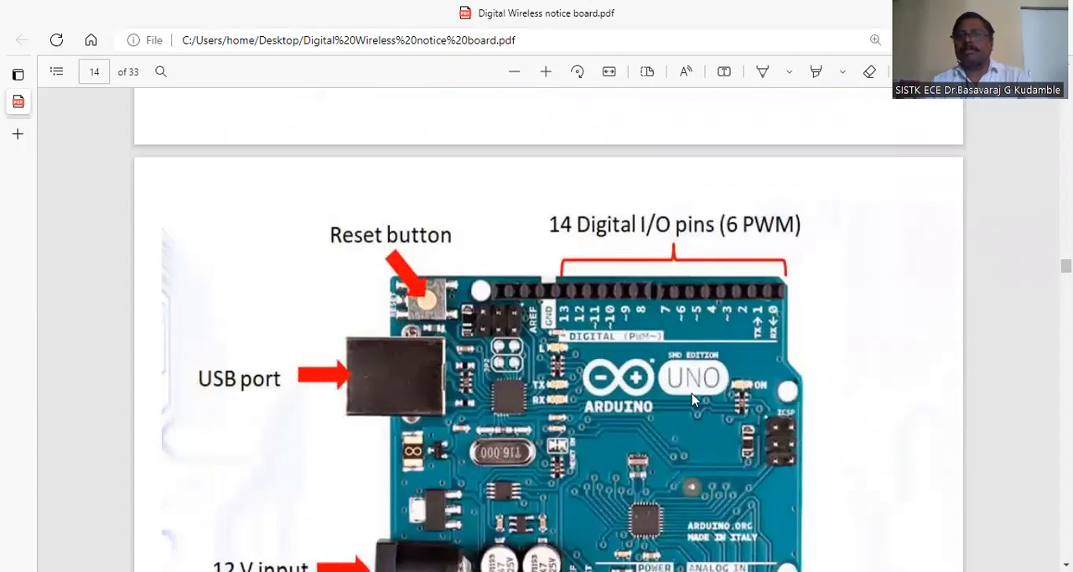
{"action": "scroll", "scroll_direction": "down", "scroll_amount": 3}
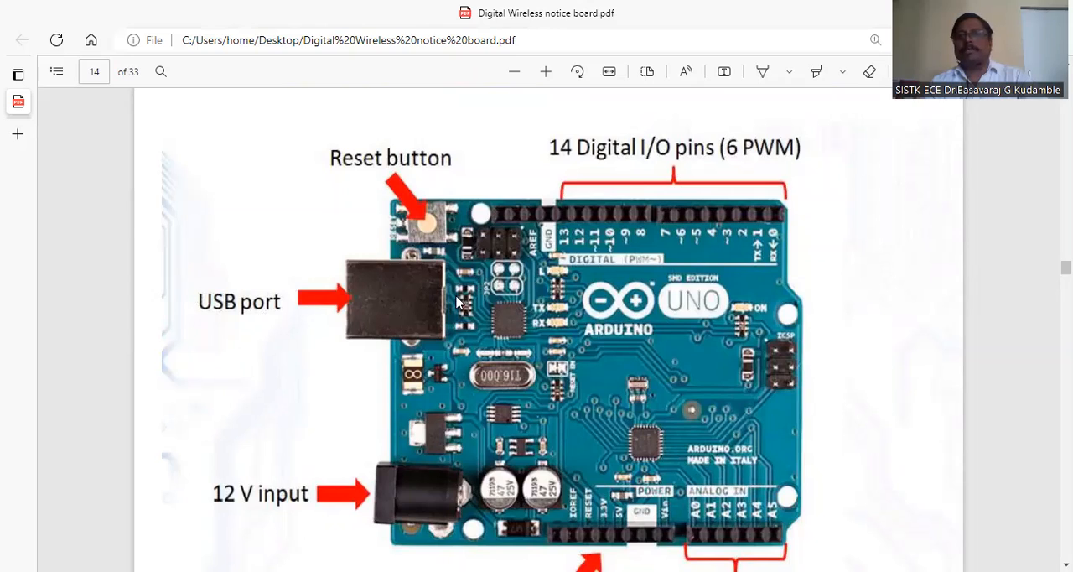
{"action": "mouse_move", "coordinate": [289, 507]}
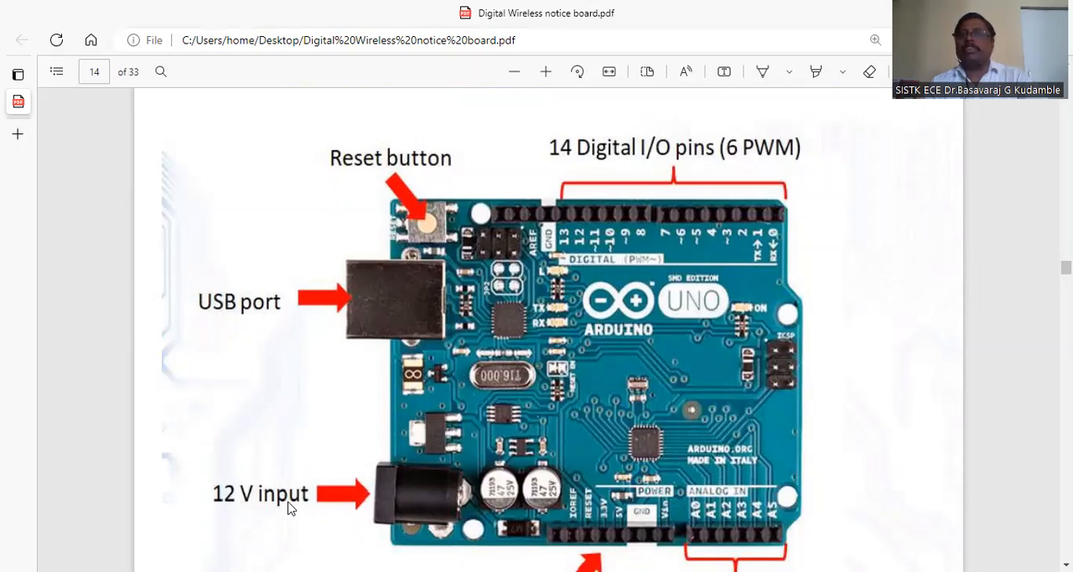
{"action": "mouse_move", "coordinate": [449, 490]}
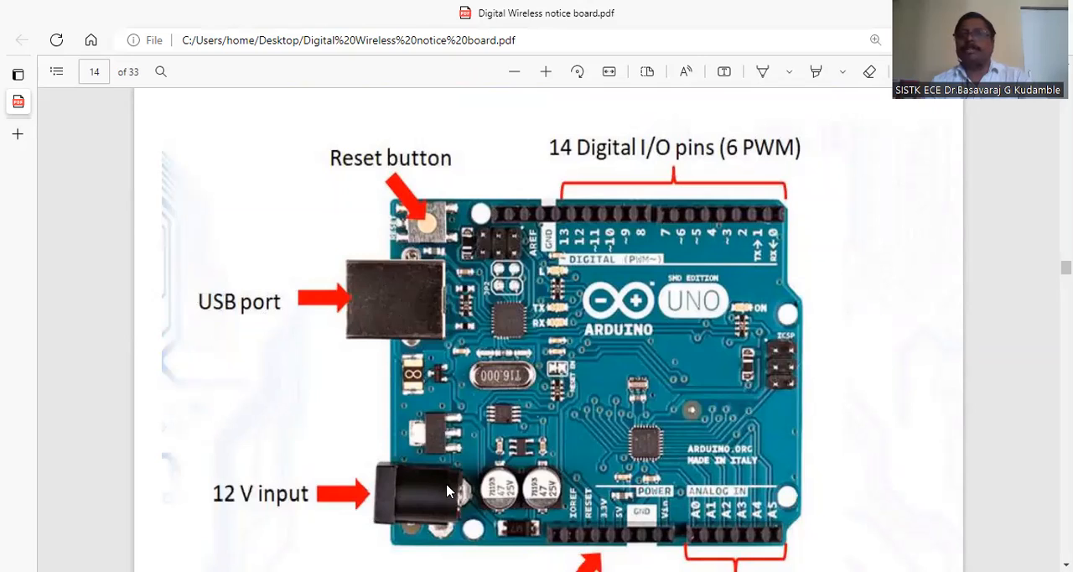
{"action": "mouse_move", "coordinate": [287, 517]}
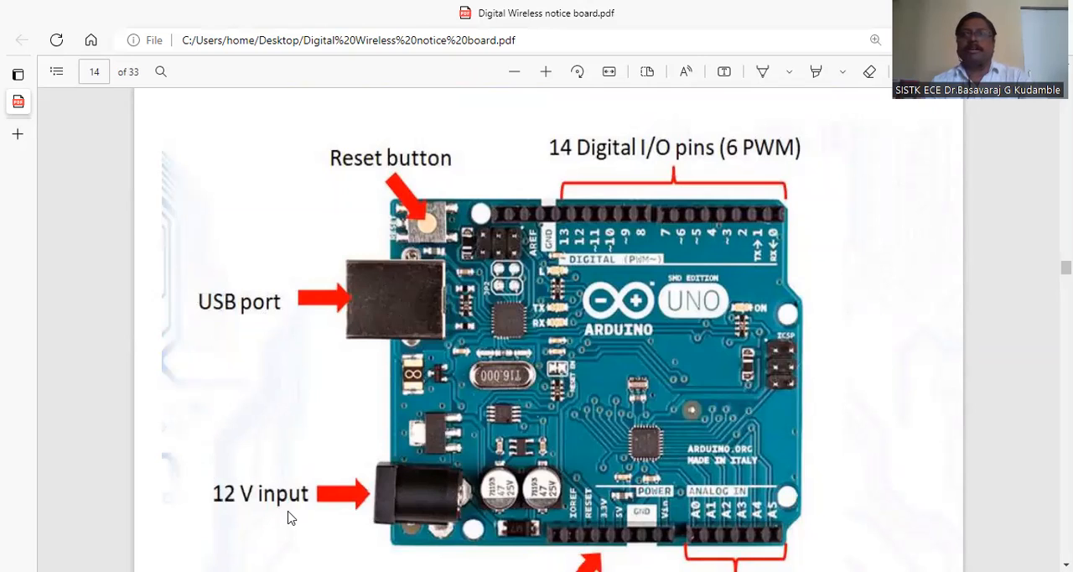
{"action": "mouse_move", "coordinate": [434, 489]}
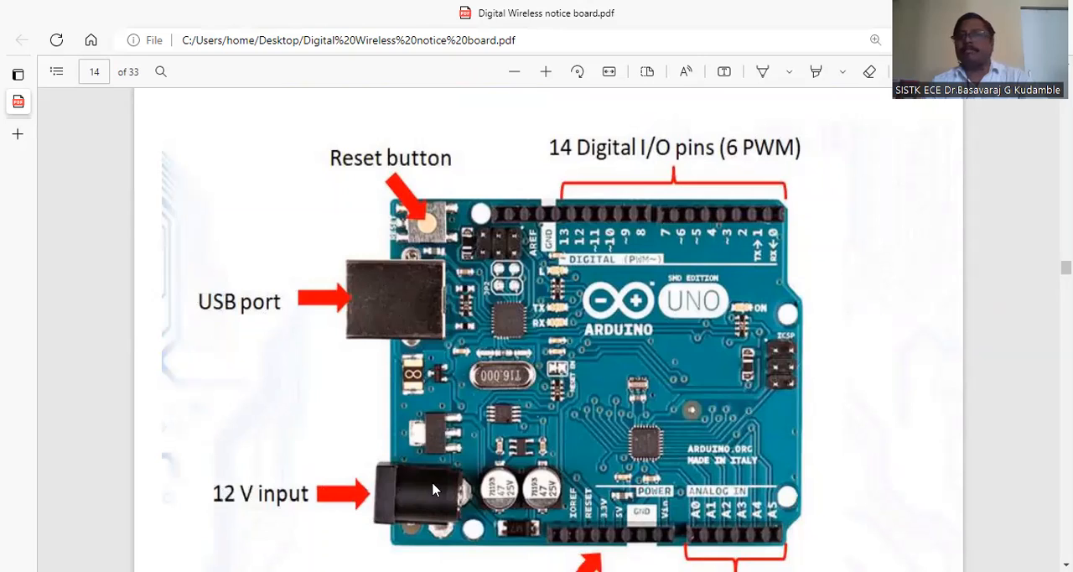
{"action": "mouse_move", "coordinate": [569, 168]}
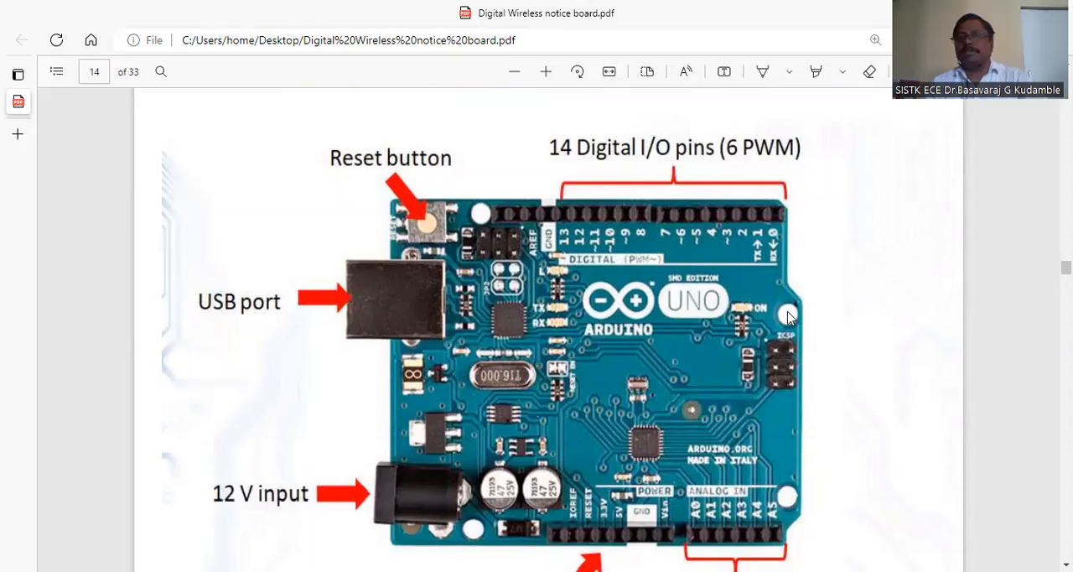
Pass page 15 on setting up Arduino IDE and zoom in on page 16.
{"action": "scroll", "scroll_direction": "down", "scroll_amount": 3}
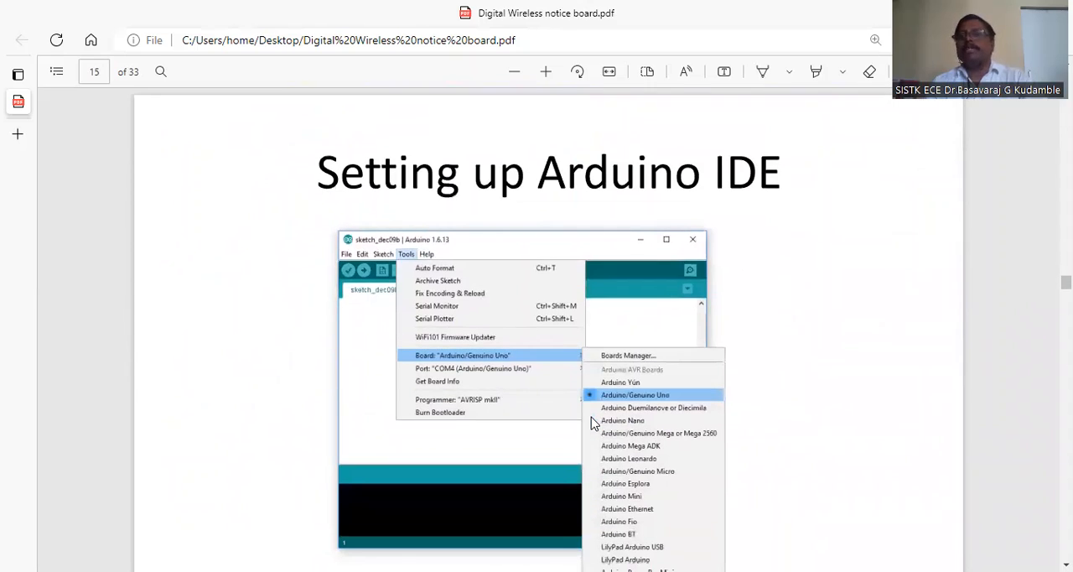
{"action": "mouse_move", "coordinate": [599, 293]}
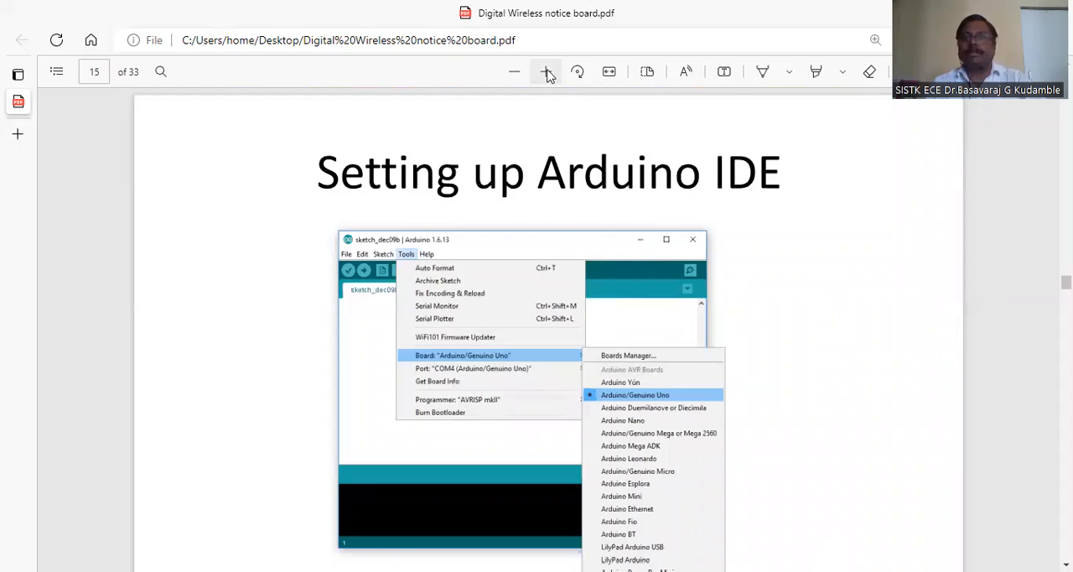
{"action": "left_click", "coordinate": [545, 71]}
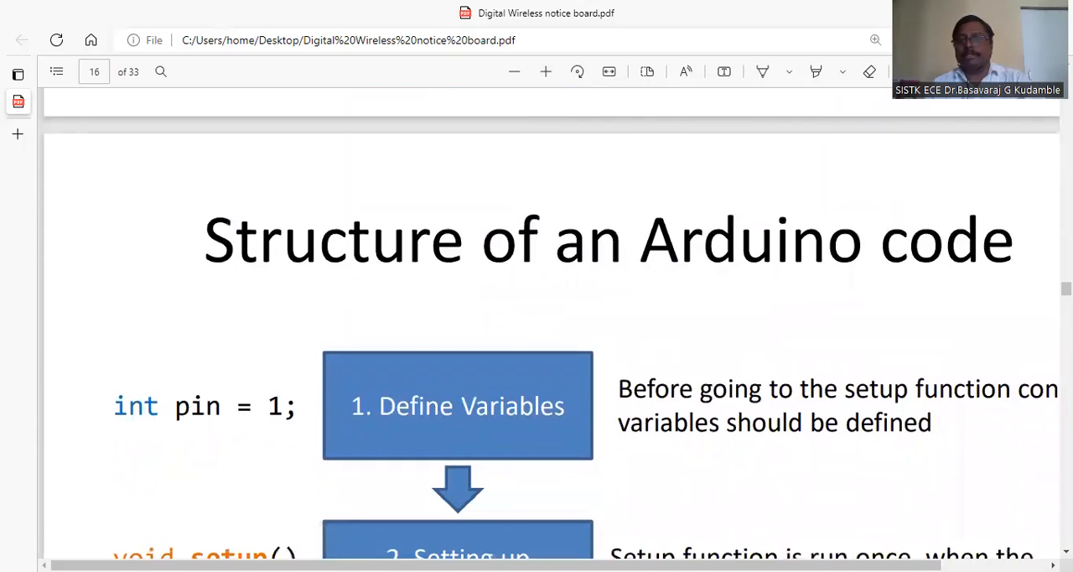
Zoom back out on page 16 to show Define Variables, Setting up functions and Eternal loop.
{"action": "scroll", "scroll_direction": "left", "scroll_amount": 3}
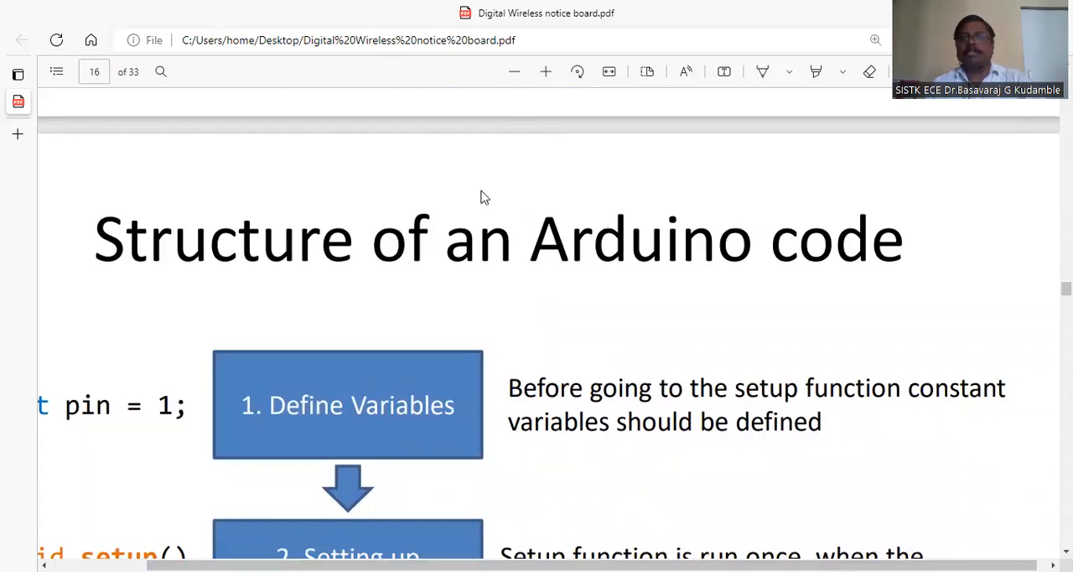
{"action": "left_click", "coordinate": [513, 71]}
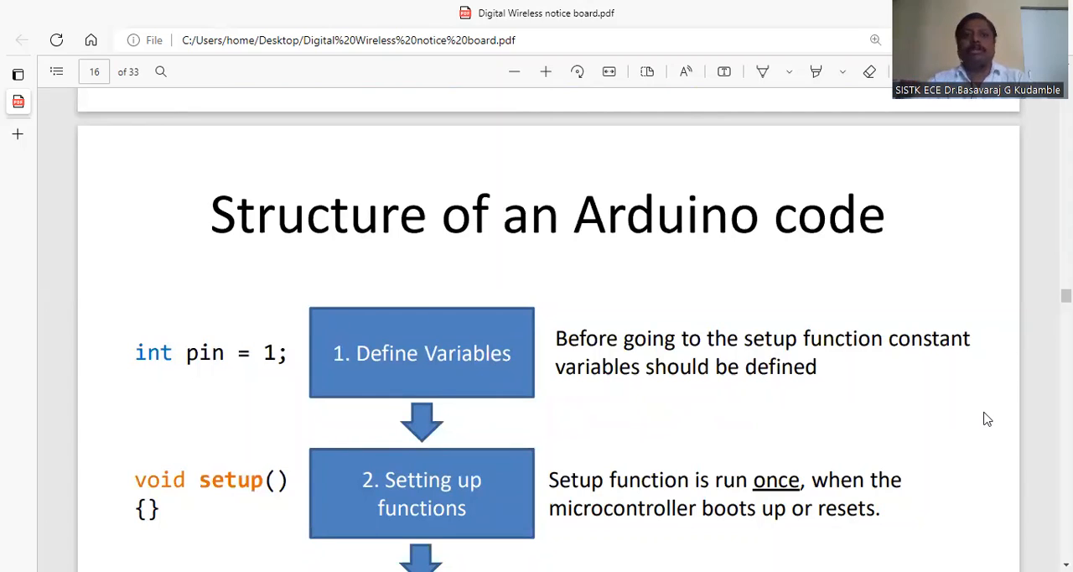
{"action": "mouse_move", "coordinate": [916, 407]}
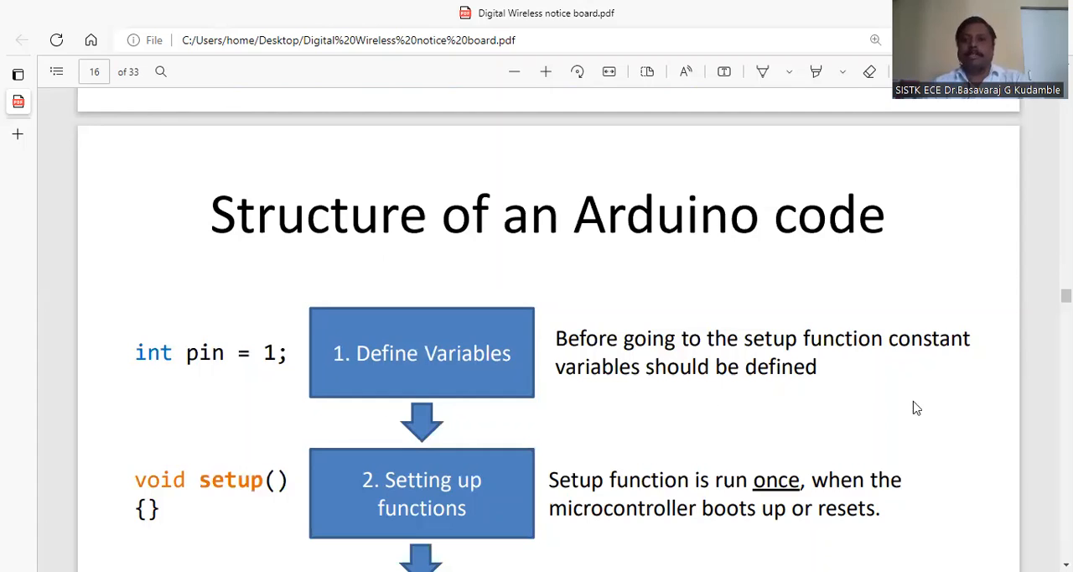
{"action": "scroll", "scroll_direction": "down", "scroll_amount": 3}
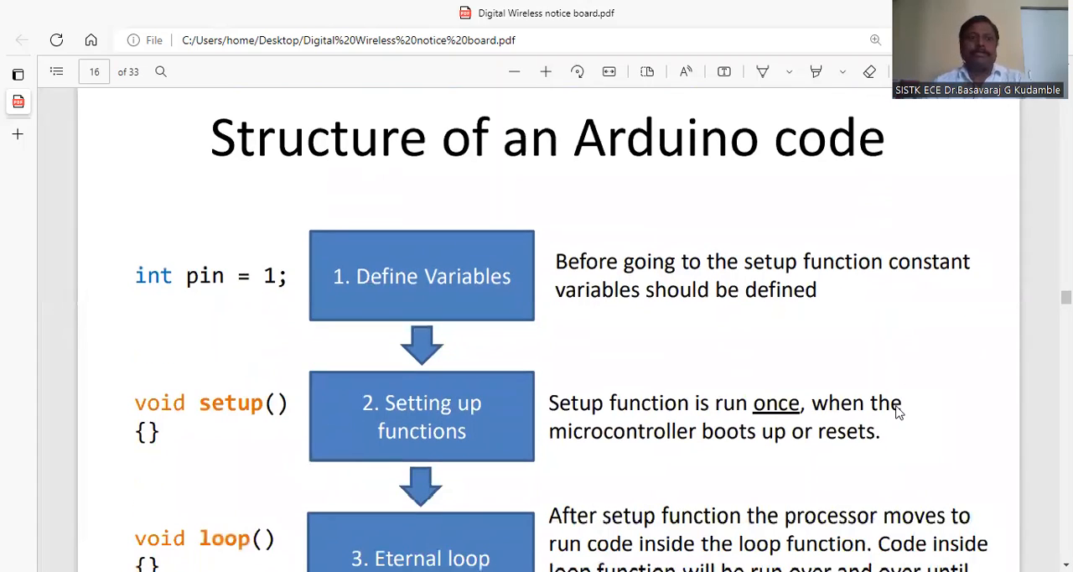
{"action": "mouse_move", "coordinate": [733, 327]}
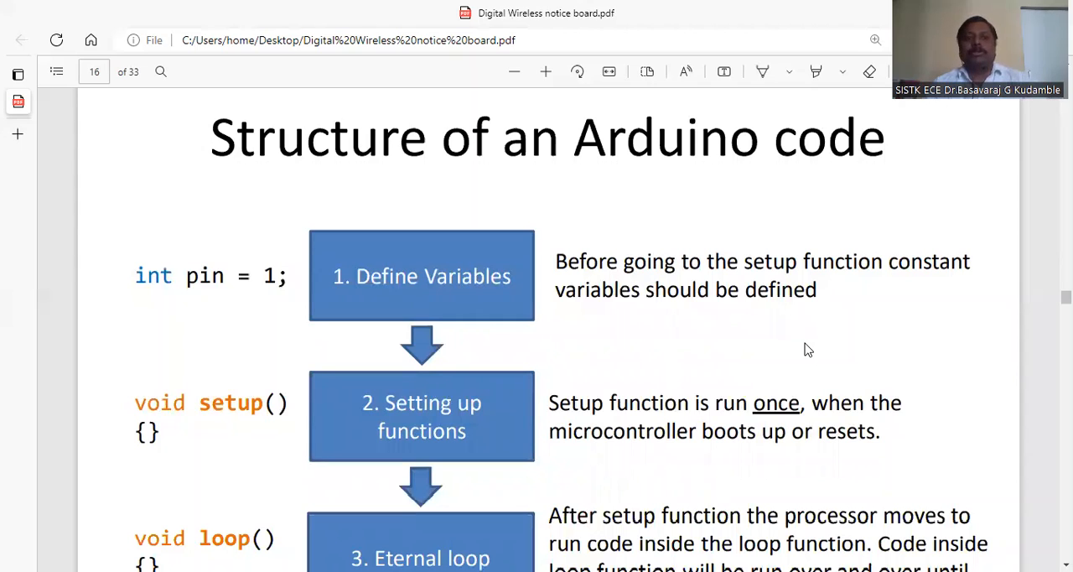
{"action": "scroll", "scroll_direction": "down", "scroll_amount": 3}
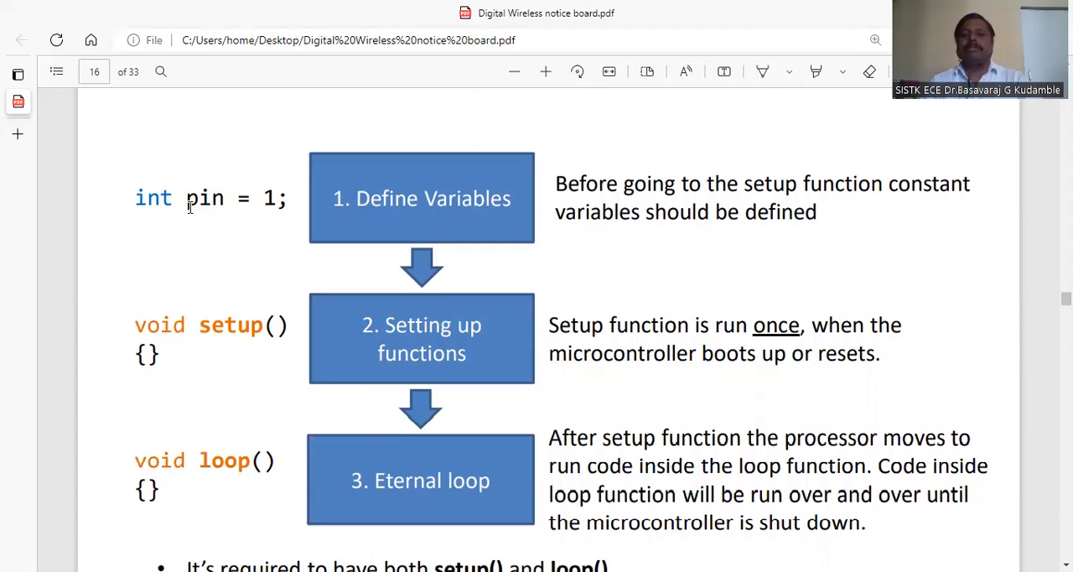
{"action": "mouse_move", "coordinate": [123, 195]}
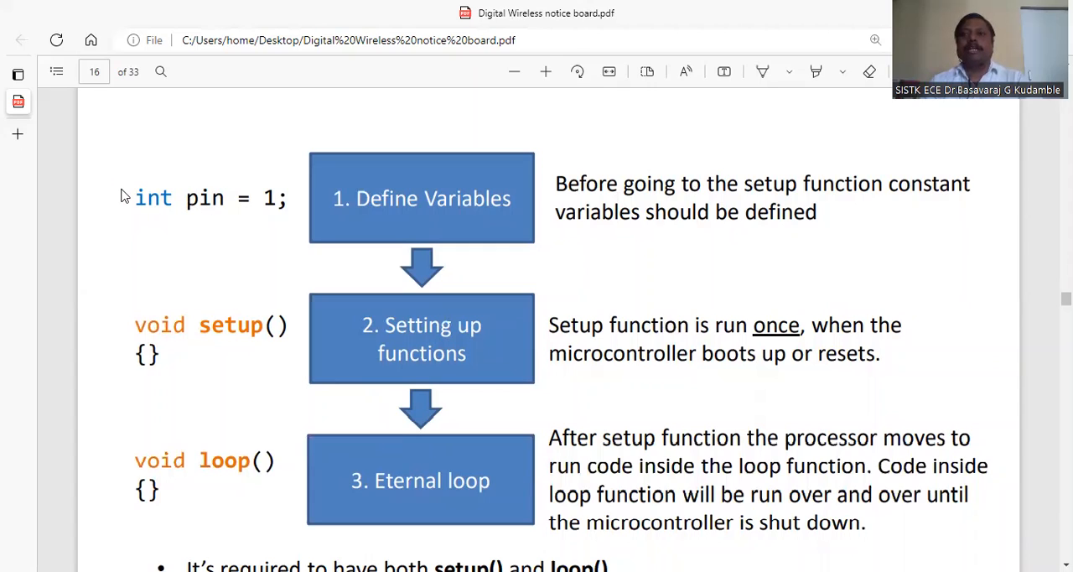
{"action": "mouse_move", "coordinate": [149, 244]}
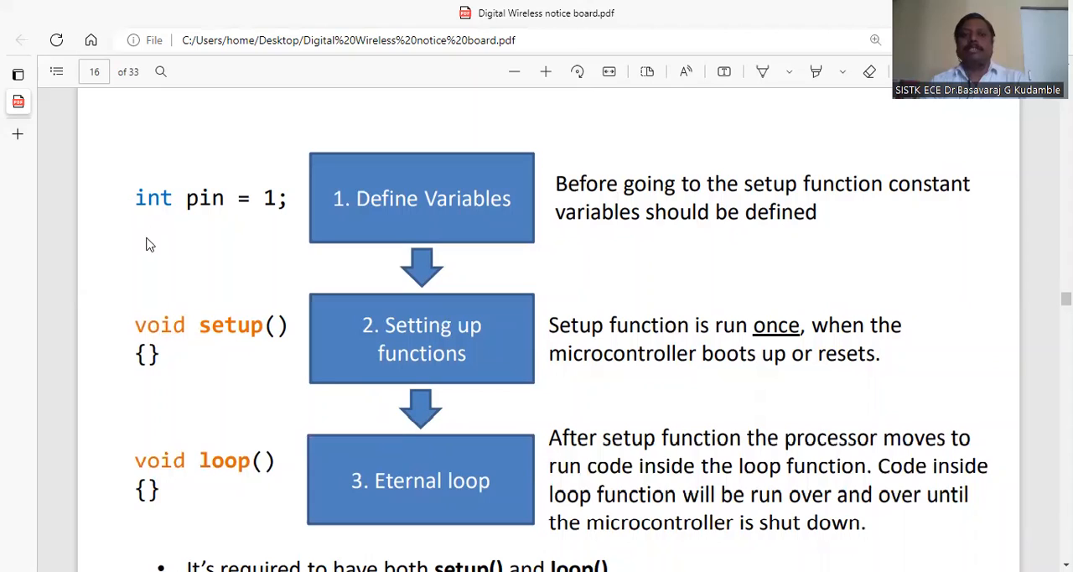
{"action": "mouse_move", "coordinate": [770, 281]}
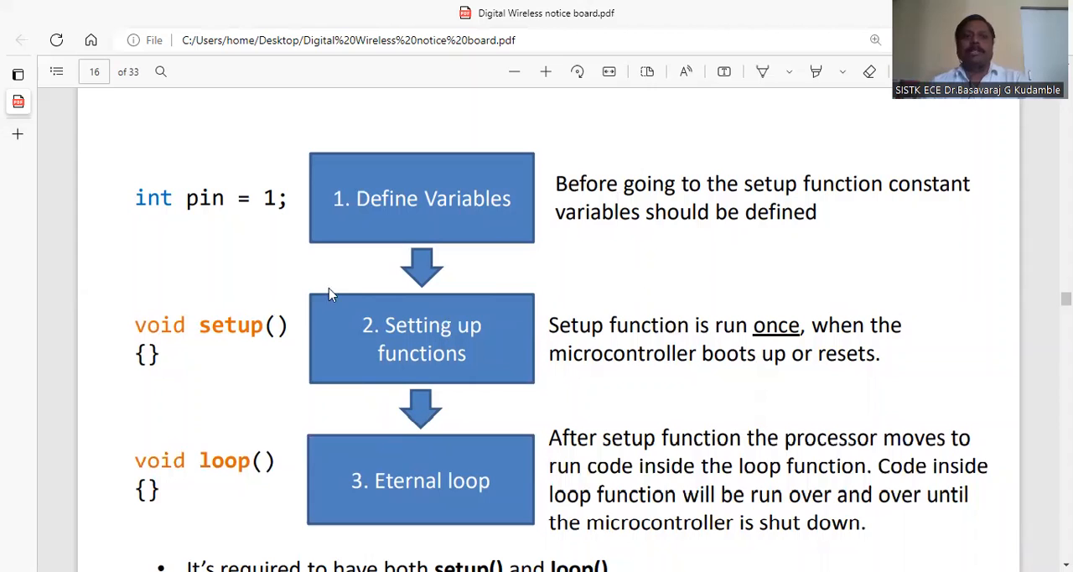
Scroll past page 16's setup() and loop() requirement note until the Example 1 title appears.
{"action": "scroll", "scroll_direction": "down", "scroll_amount": 3}
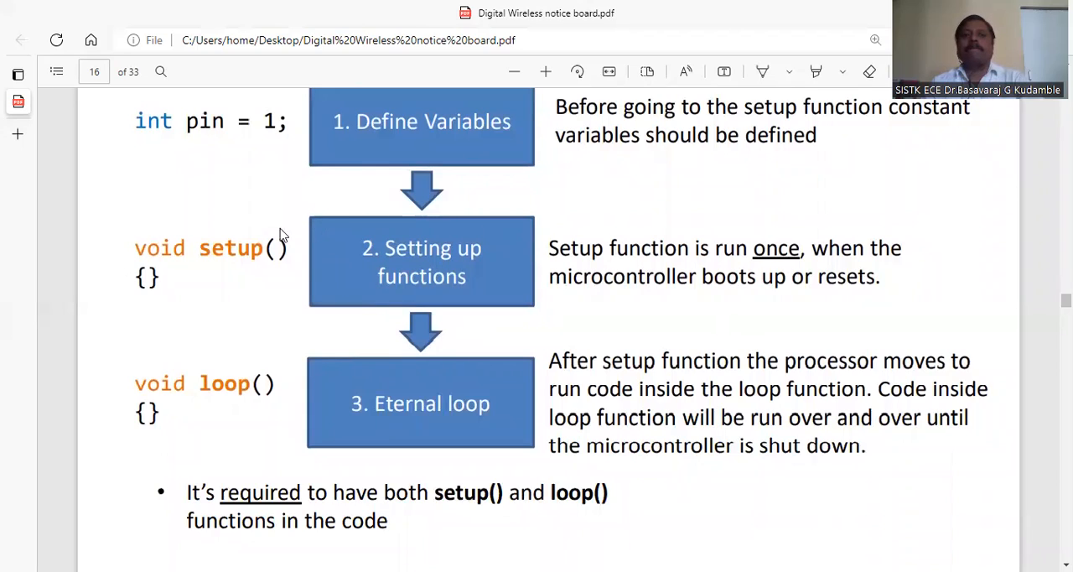
{"action": "mouse_move", "coordinate": [685, 341]}
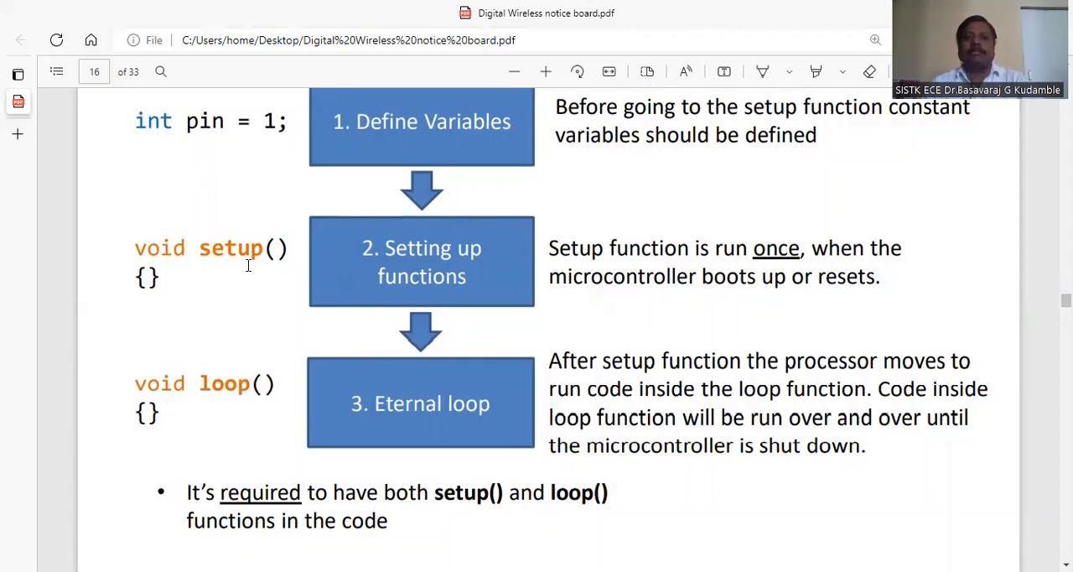
{"action": "mouse_move", "coordinate": [684, 291]}
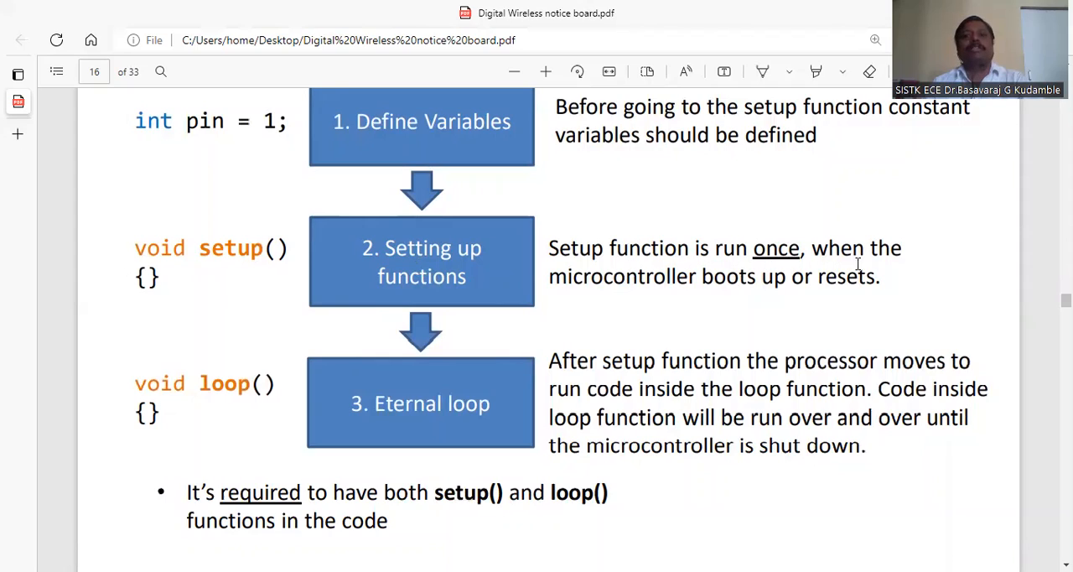
{"action": "mouse_move", "coordinate": [811, 291]}
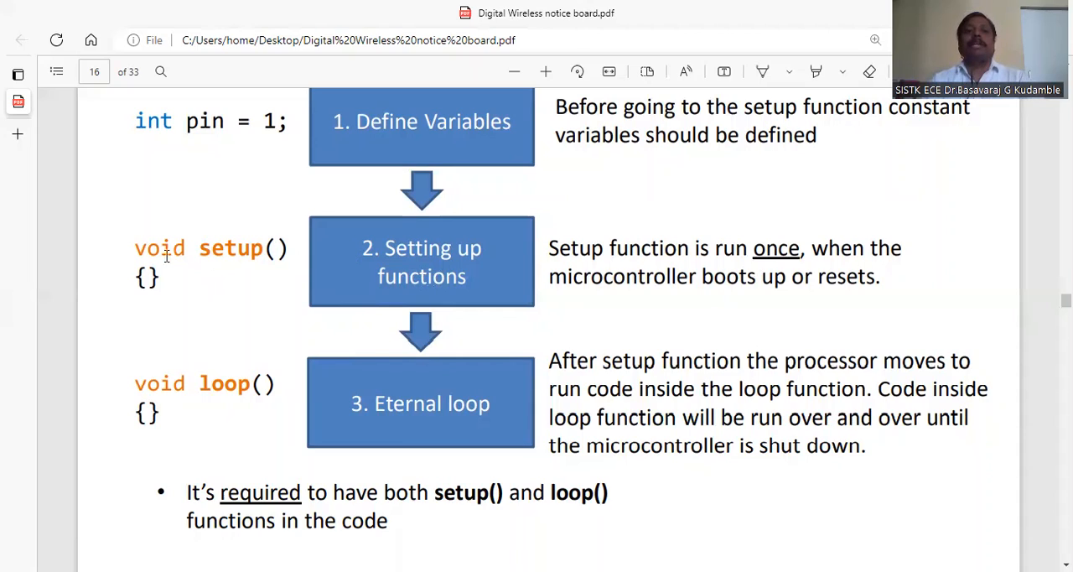
{"action": "mouse_move", "coordinate": [280, 356]}
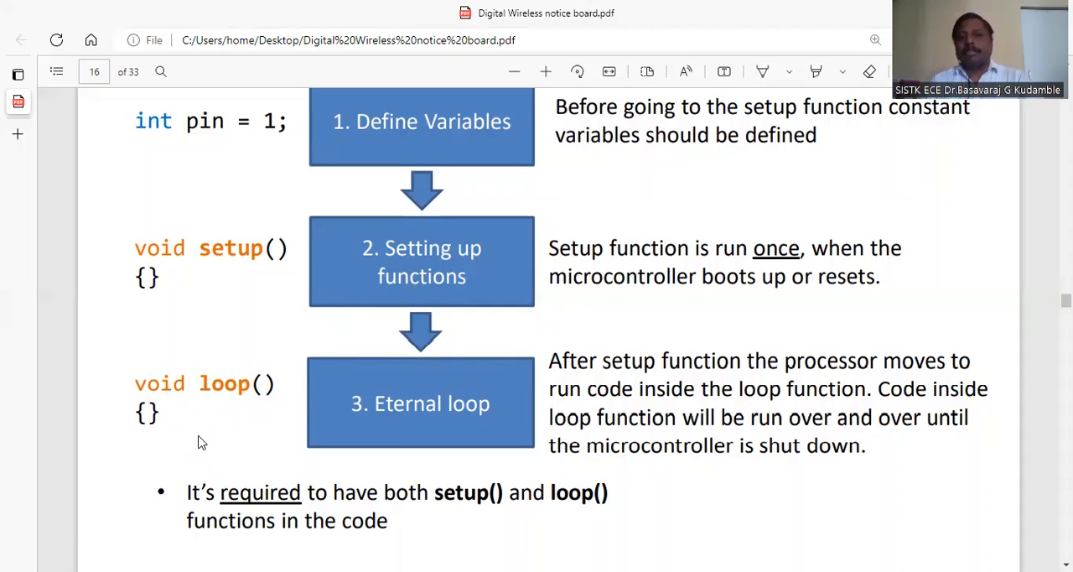
{"action": "scroll", "scroll_direction": "down", "scroll_amount": 3}
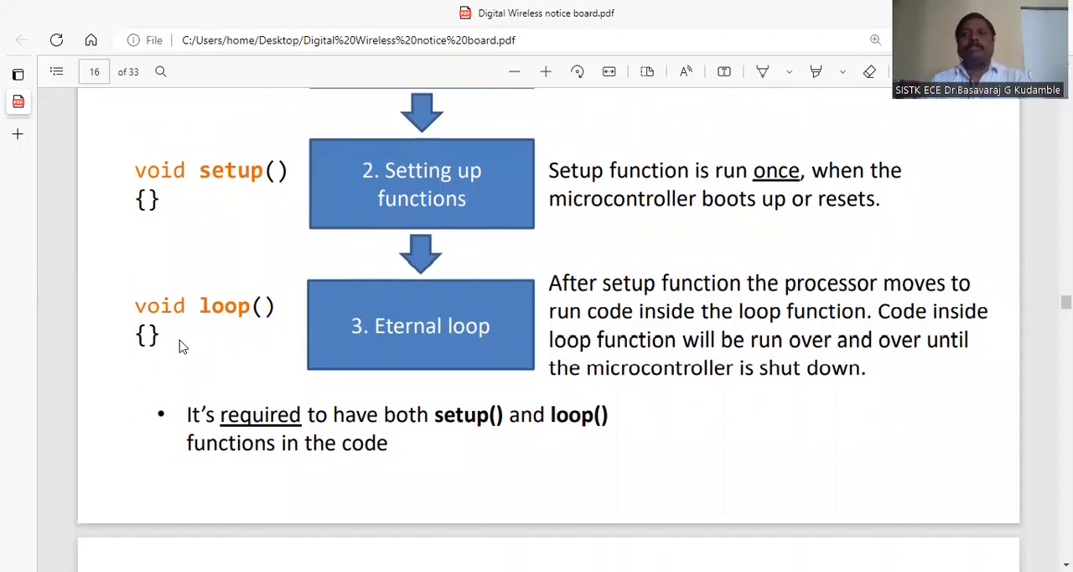
{"action": "mouse_move", "coordinate": [204, 360]}
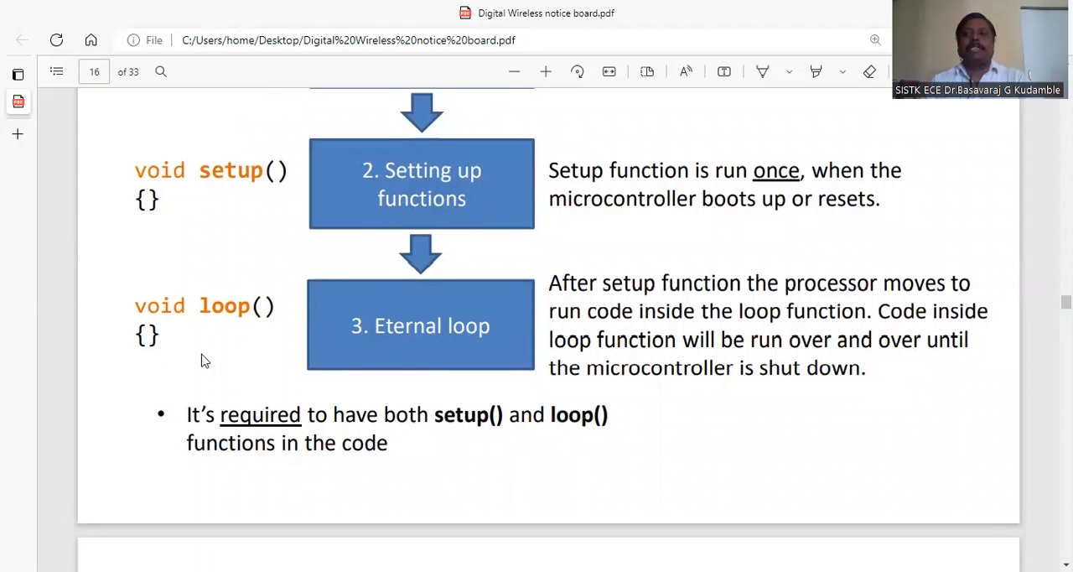
{"action": "mouse_move", "coordinate": [207, 344]}
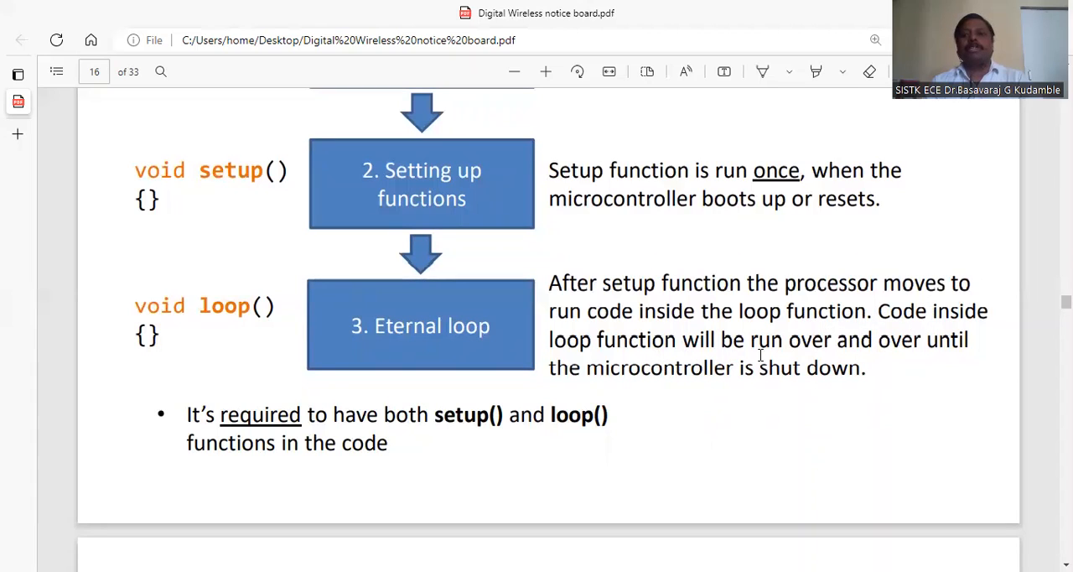
{"action": "mouse_move", "coordinate": [928, 366]}
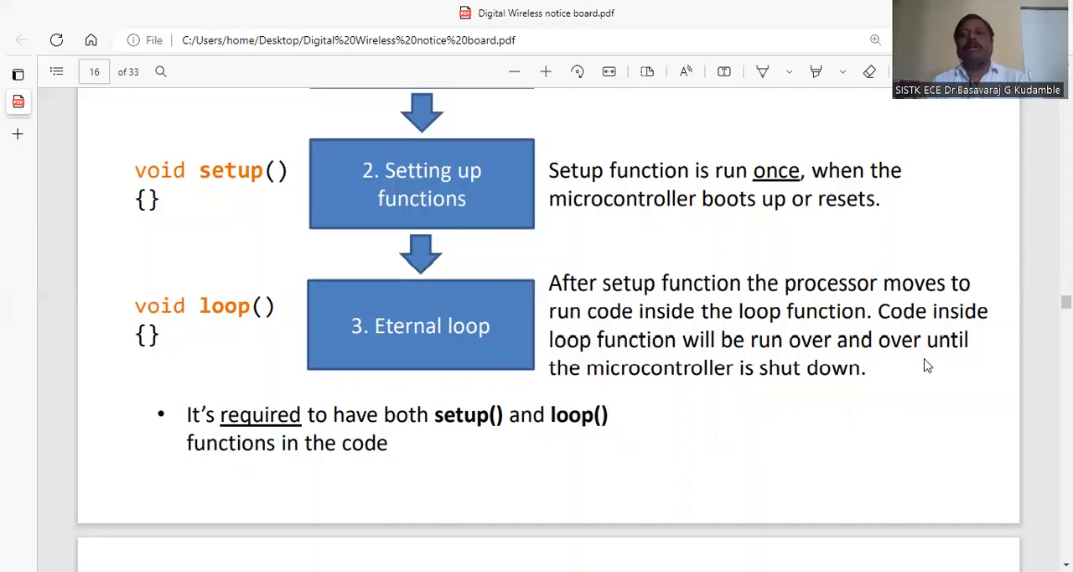
{"action": "mouse_move", "coordinate": [636, 392]}
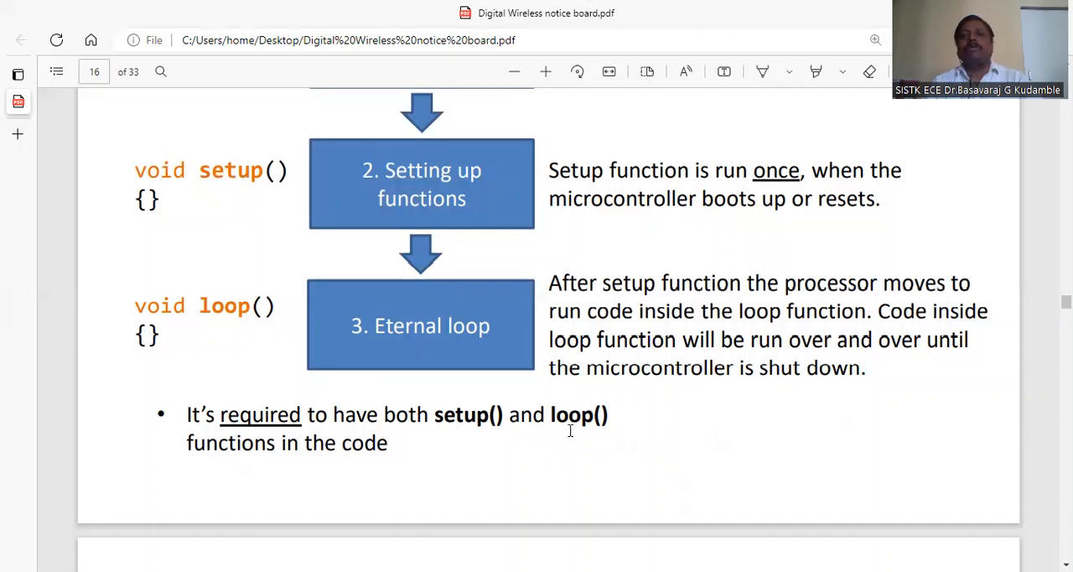
{"action": "mouse_move", "coordinate": [163, 242]}
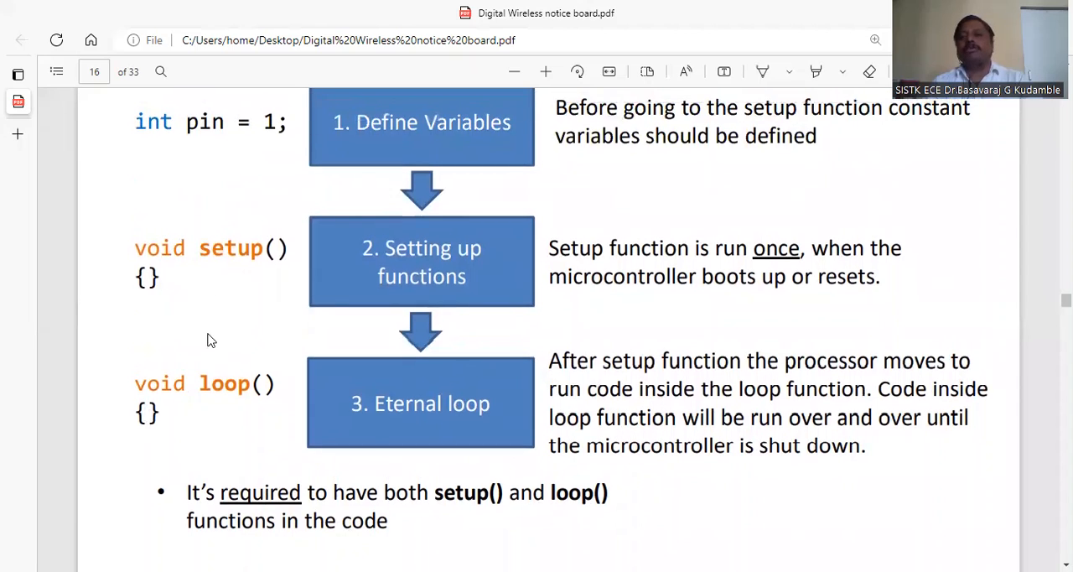
{"action": "mouse_move", "coordinate": [949, 375]}
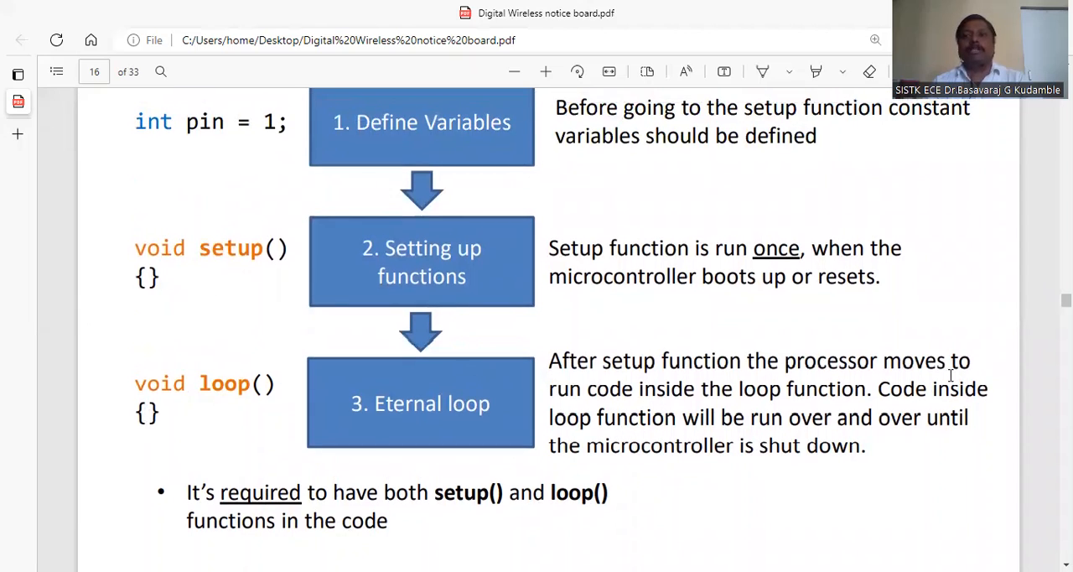
{"action": "scroll", "scroll_direction": "down", "scroll_amount": 3}
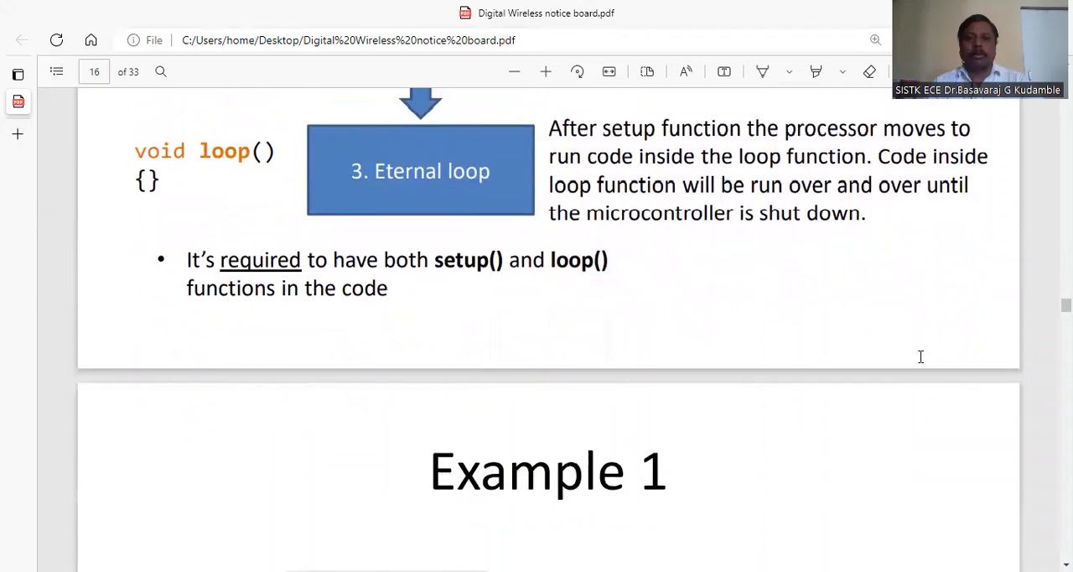
Frame page 17's Example 1 title with its LED, resistor and Arduino Uno wiring diagram.
{"action": "scroll", "scroll_direction": "down", "scroll_amount": 3}
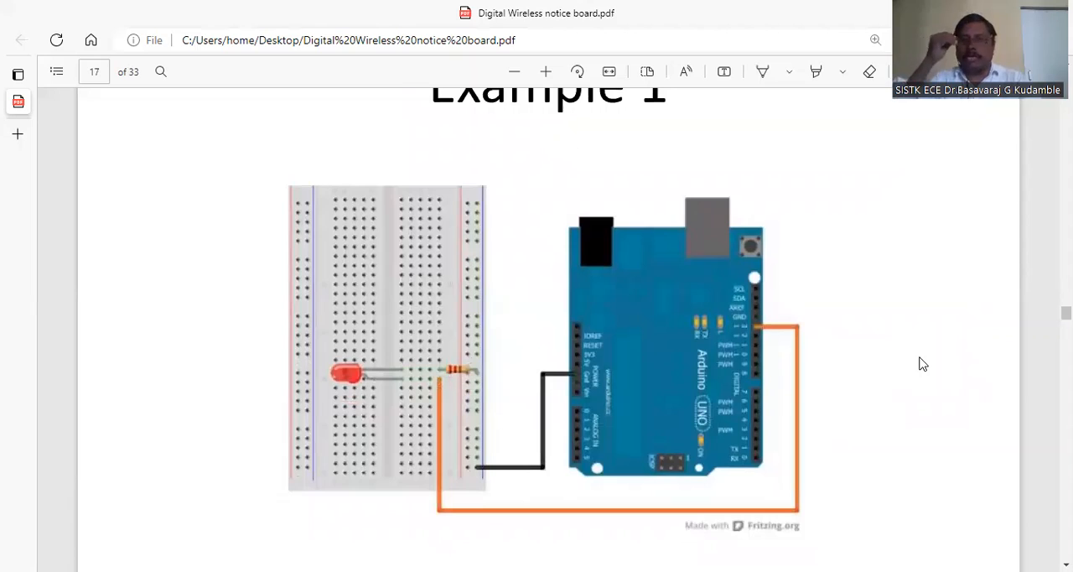
{"action": "mouse_move", "coordinate": [696, 488]}
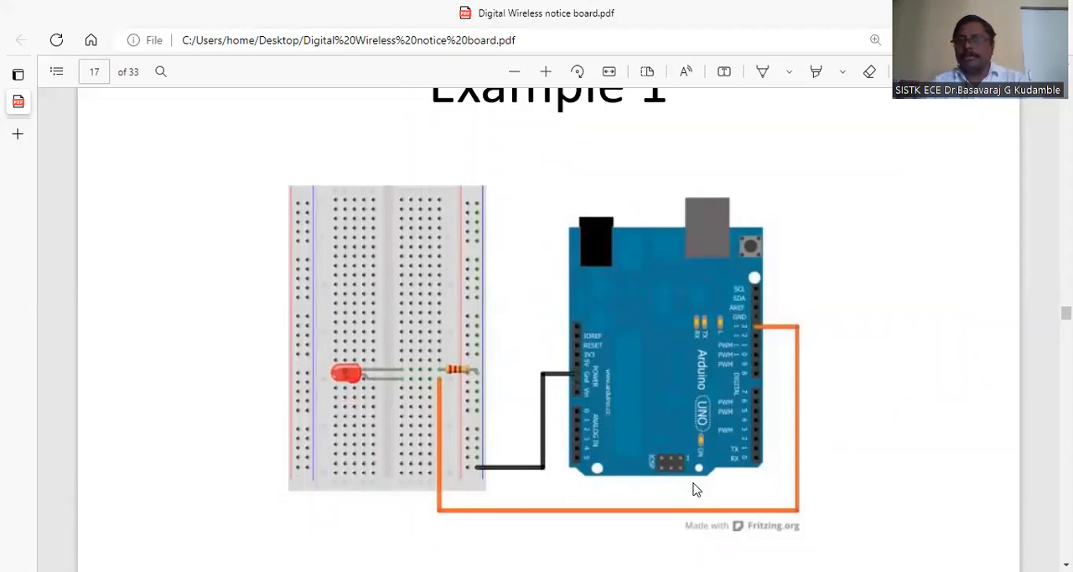
{"action": "mouse_move", "coordinate": [435, 391]}
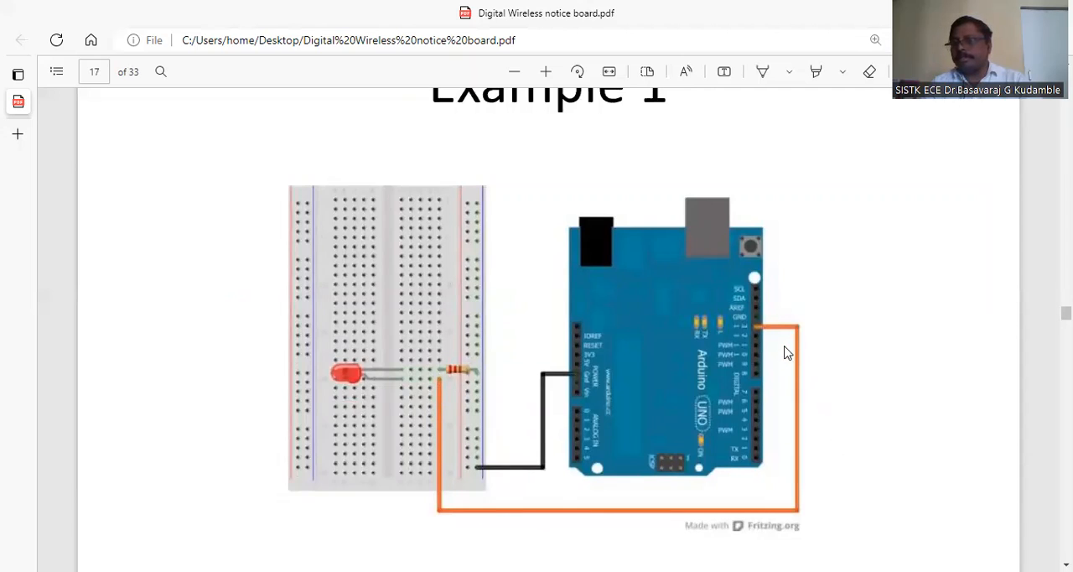
{"action": "mouse_move", "coordinate": [517, 464]}
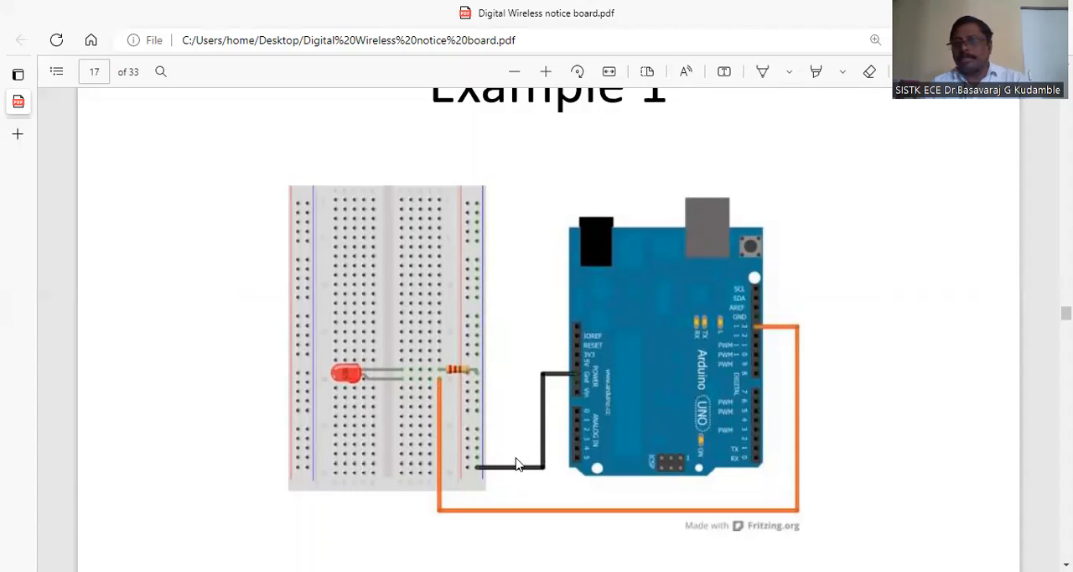
{"action": "mouse_move", "coordinate": [767, 335]}
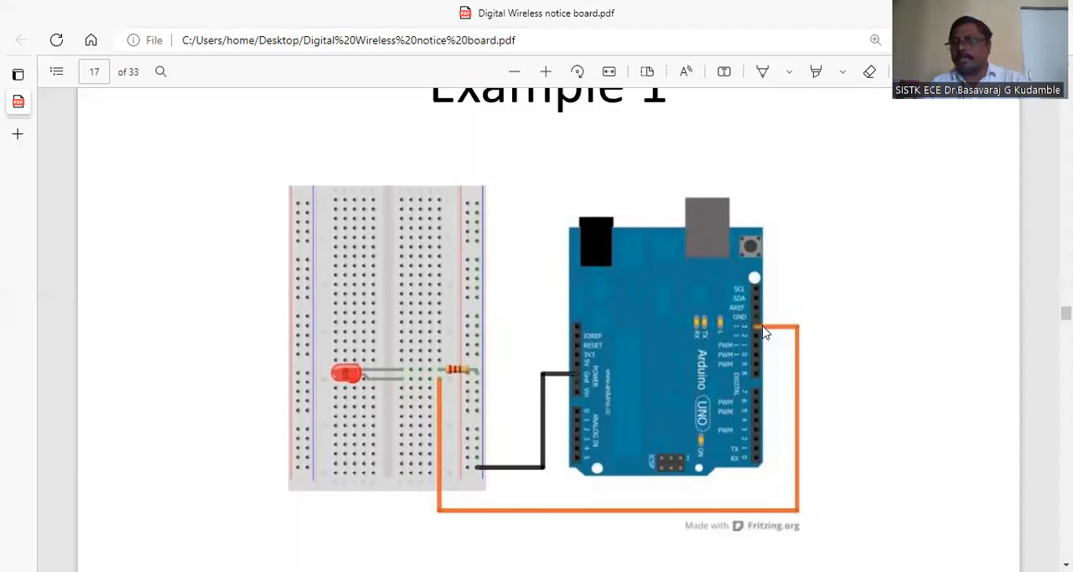
{"action": "mouse_move", "coordinate": [720, 536]}
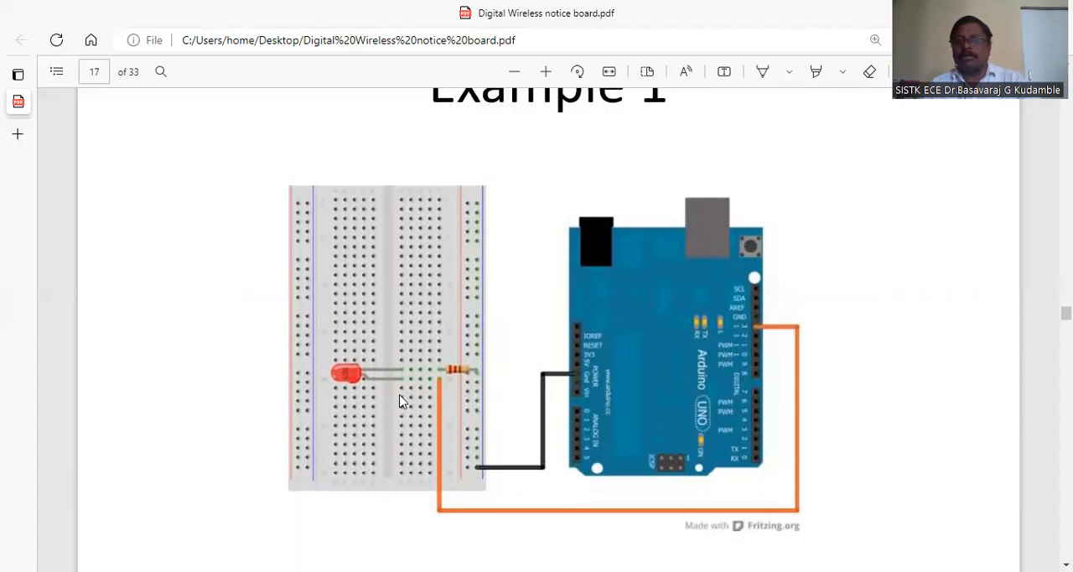
{"action": "mouse_move", "coordinate": [387, 381]}
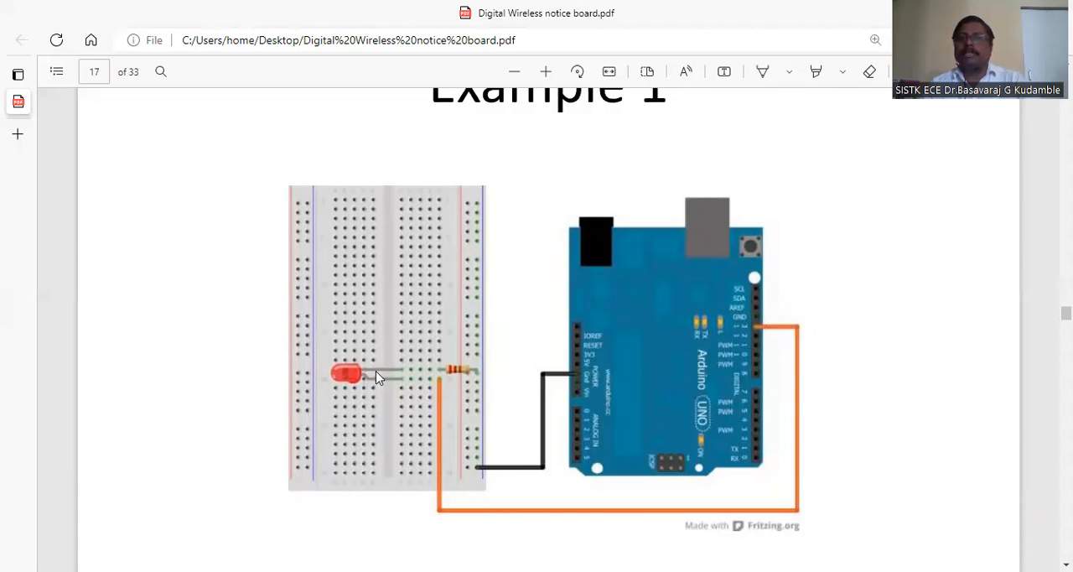
{"action": "mouse_move", "coordinate": [493, 371]}
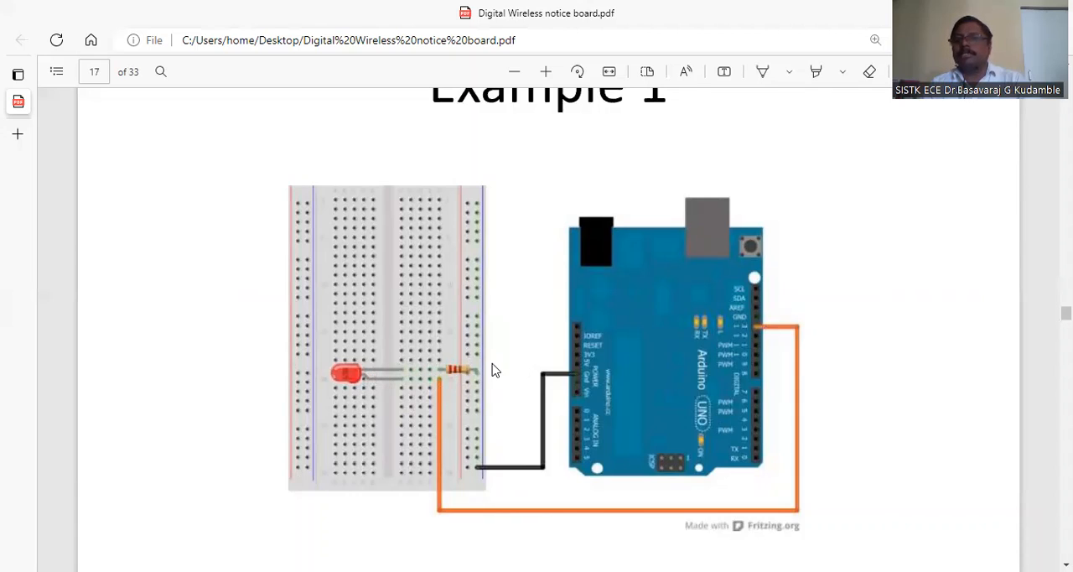
{"action": "mouse_move", "coordinate": [565, 438]}
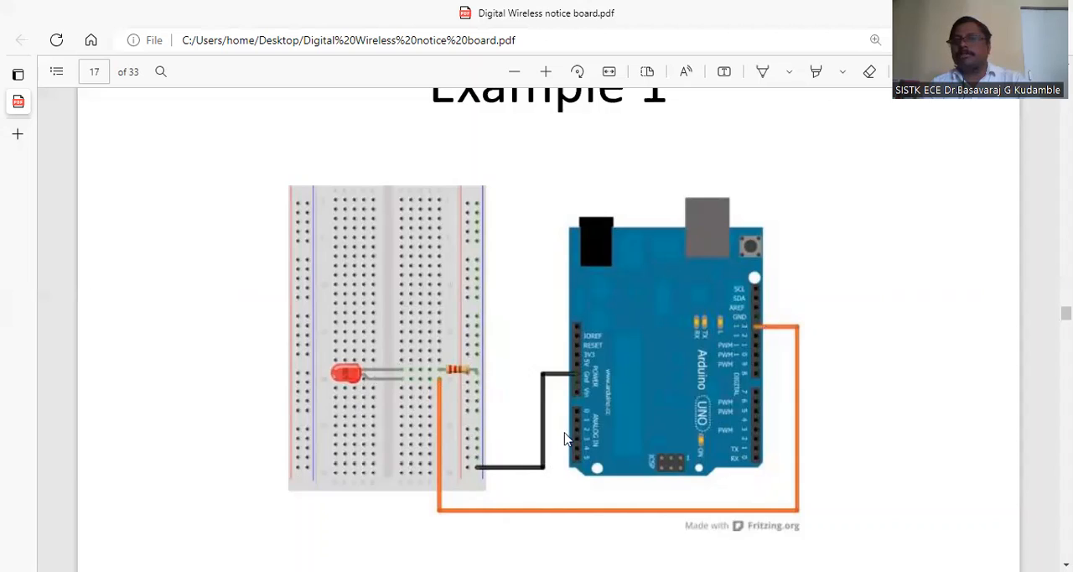
{"action": "scroll", "scroll_direction": "down", "scroll_amount": 3}
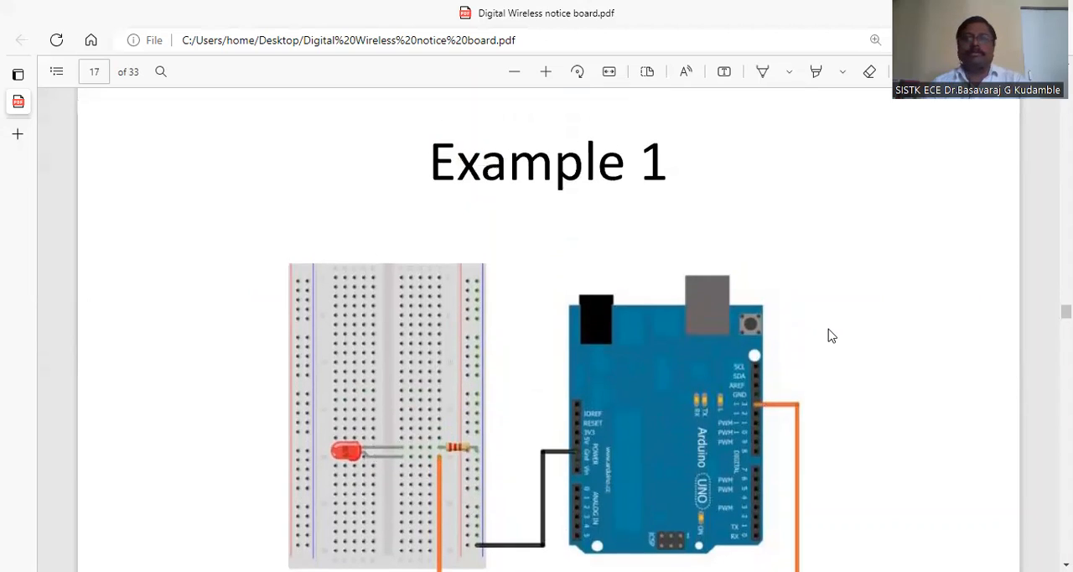
Scroll through page 18's pinMode(pin_no., dir) syntax and pinMode(3, OUTPUT) example.
{"action": "scroll", "scroll_direction": "down", "scroll_amount": 3}
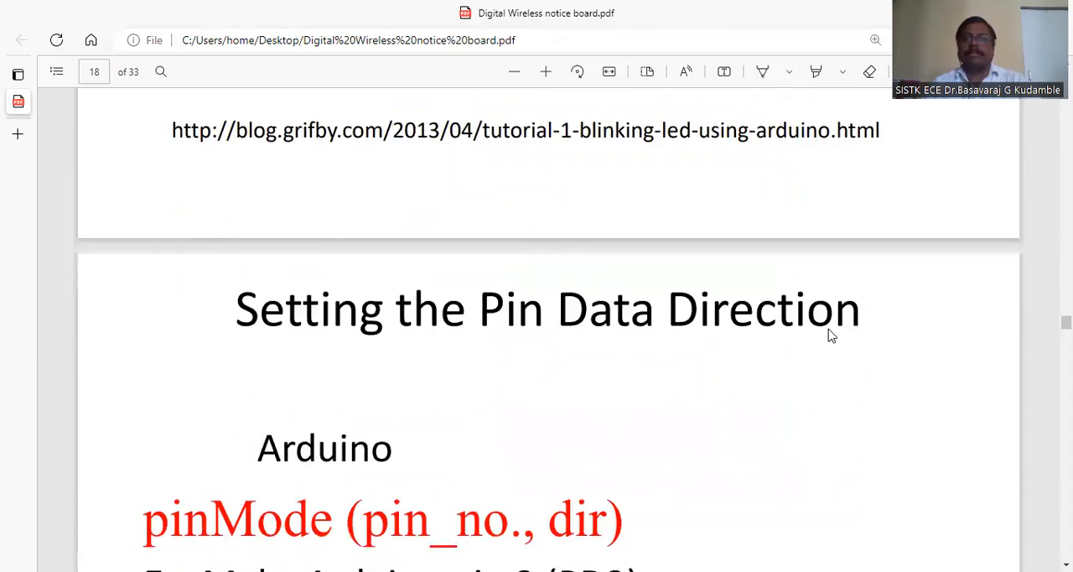
{"action": "scroll", "scroll_direction": "down", "scroll_amount": 3}
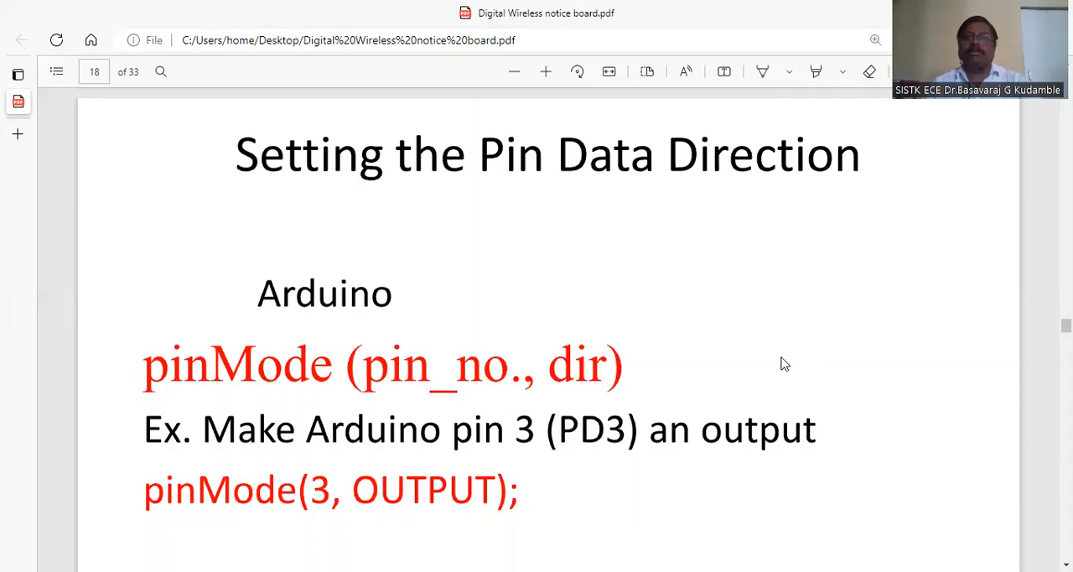
{"action": "scroll", "scroll_direction": "down", "scroll_amount": 3}
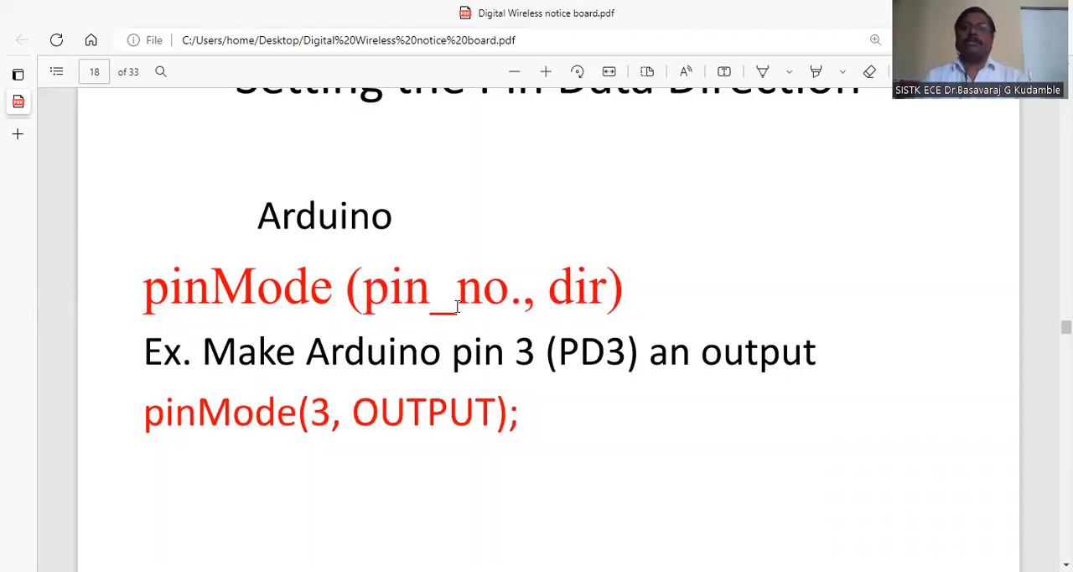
{"action": "mouse_move", "coordinate": [300, 412]}
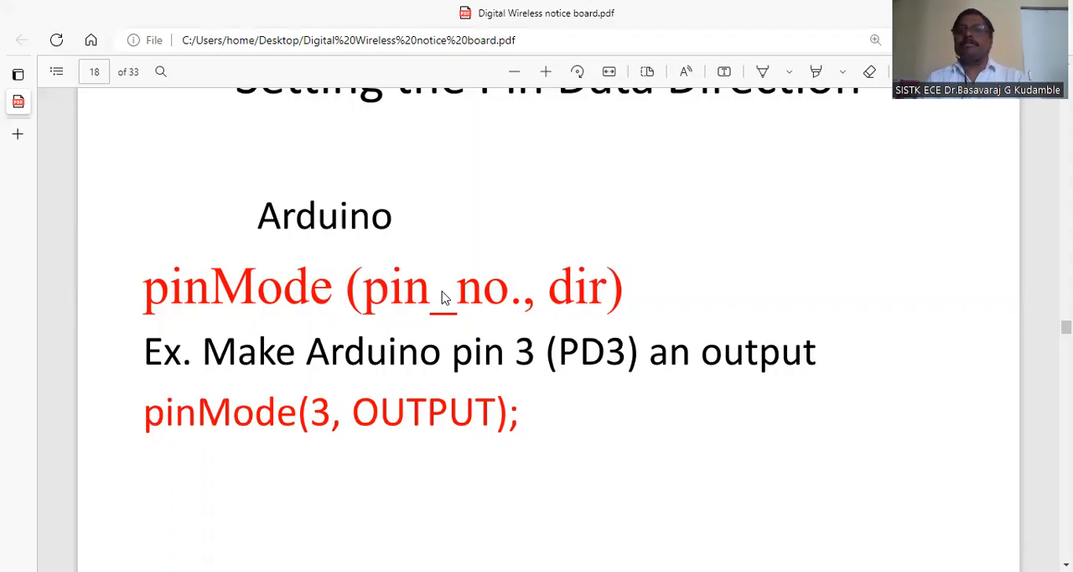
{"action": "mouse_move", "coordinate": [403, 431]}
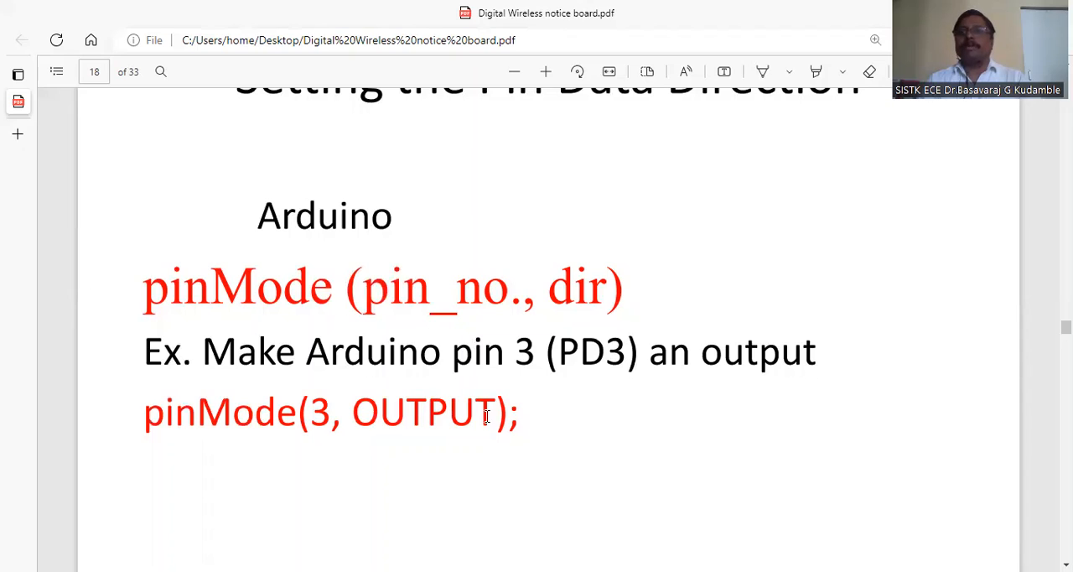
{"action": "mouse_move", "coordinate": [176, 400]}
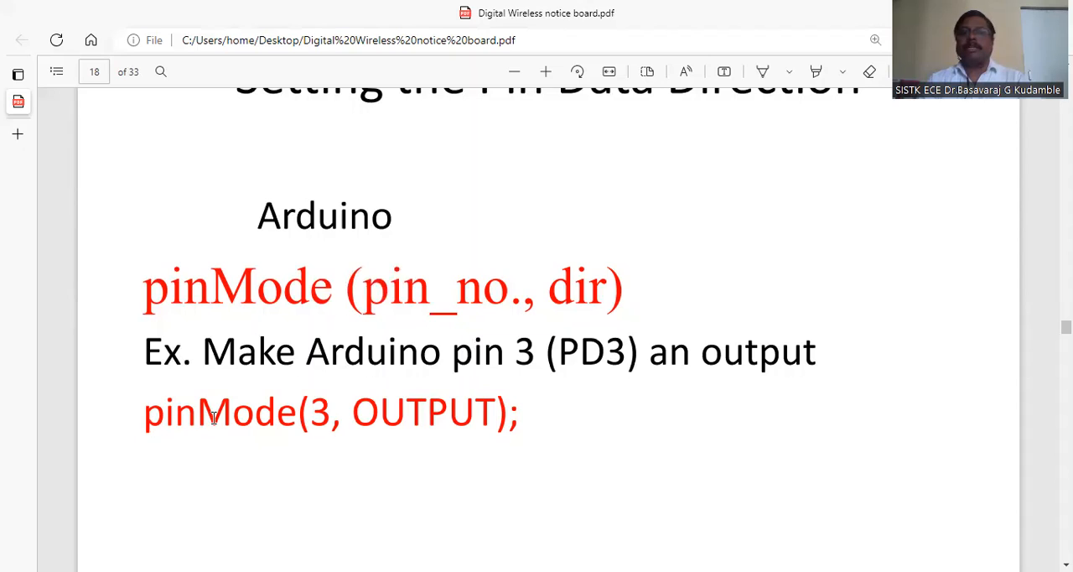
{"action": "mouse_move", "coordinate": [259, 413]}
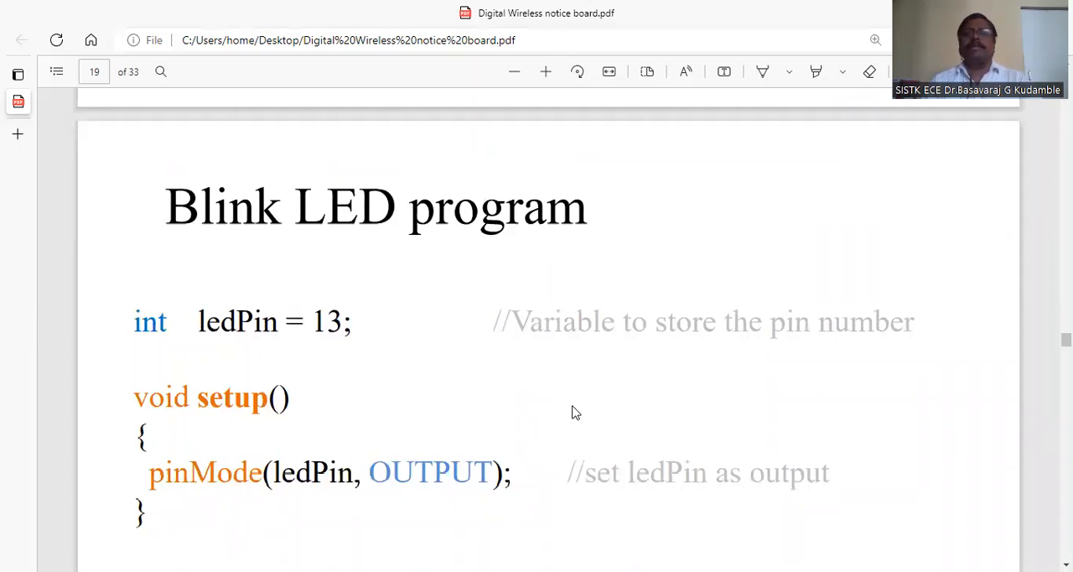
Scroll page 19 to show ledPin = 13, setup() with pinMode, and the first loop() lines.
{"action": "scroll", "scroll_direction": "down", "scroll_amount": 3}
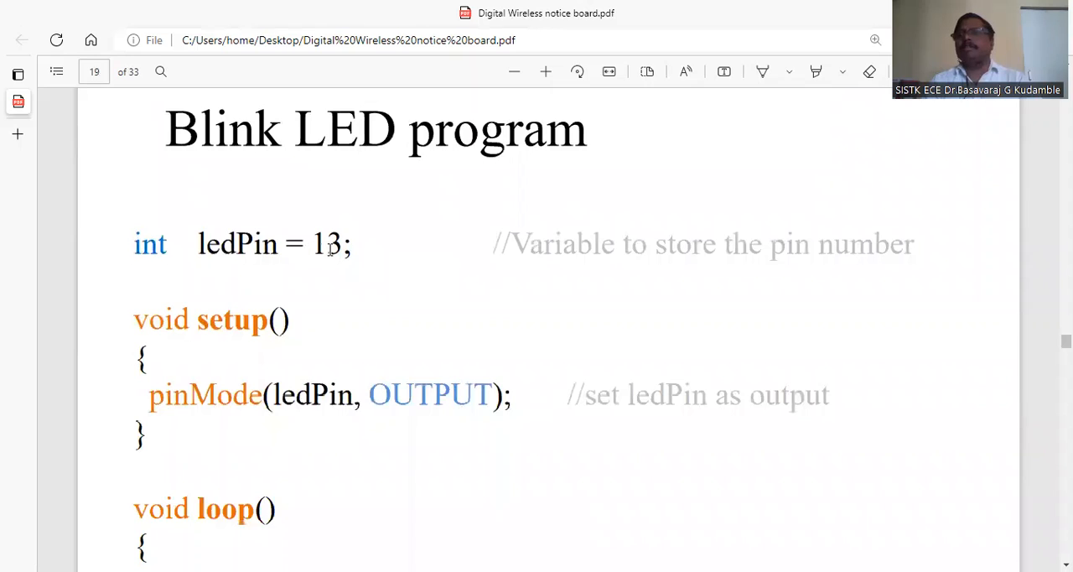
{"action": "mouse_move", "coordinate": [198, 196]}
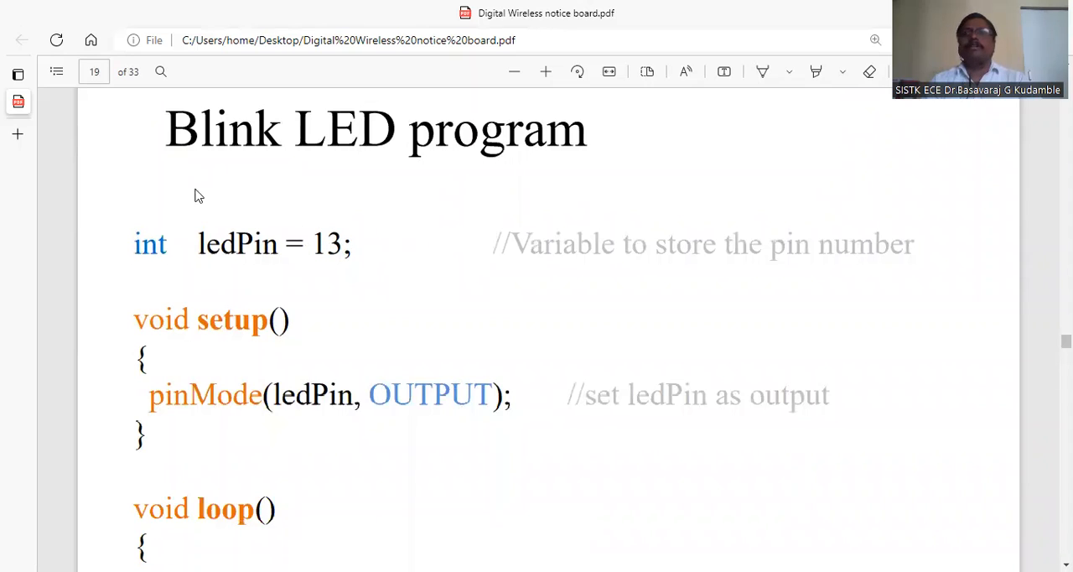
{"action": "mouse_move", "coordinate": [411, 341]}
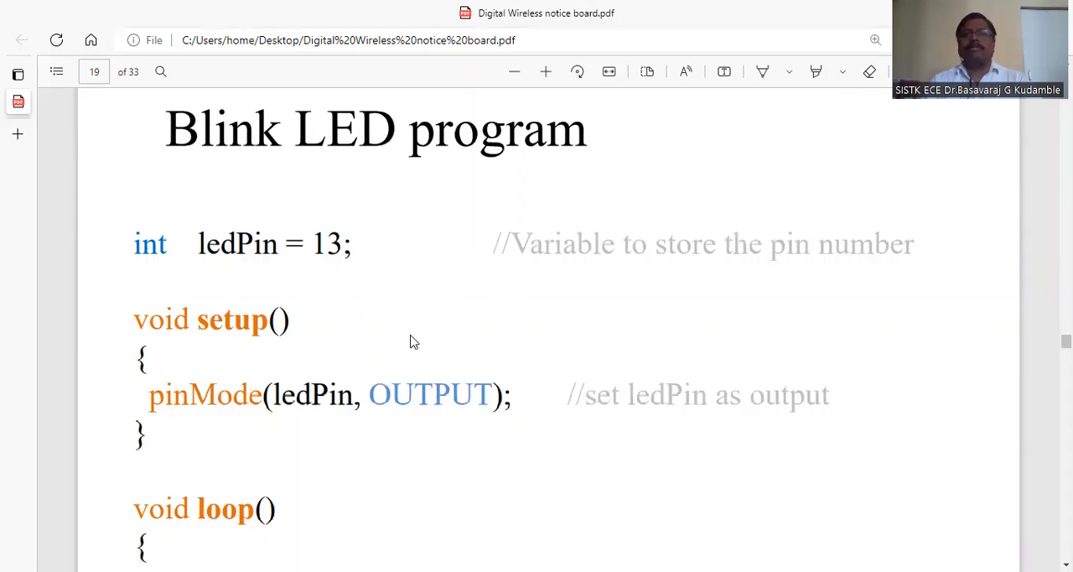
{"action": "scroll", "scroll_direction": "down", "scroll_amount": 3}
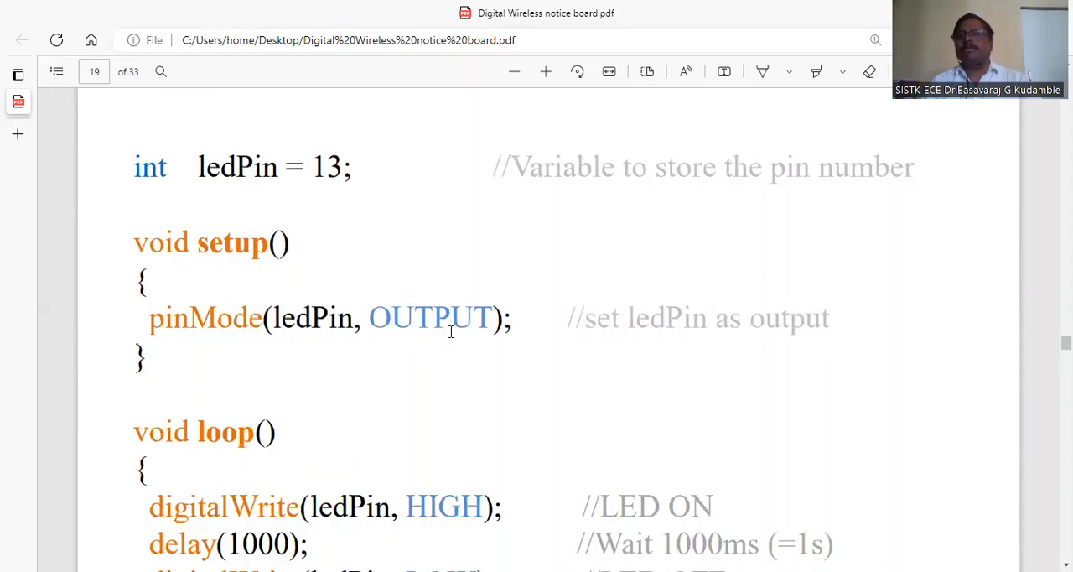
{"action": "mouse_move", "coordinate": [243, 331]}
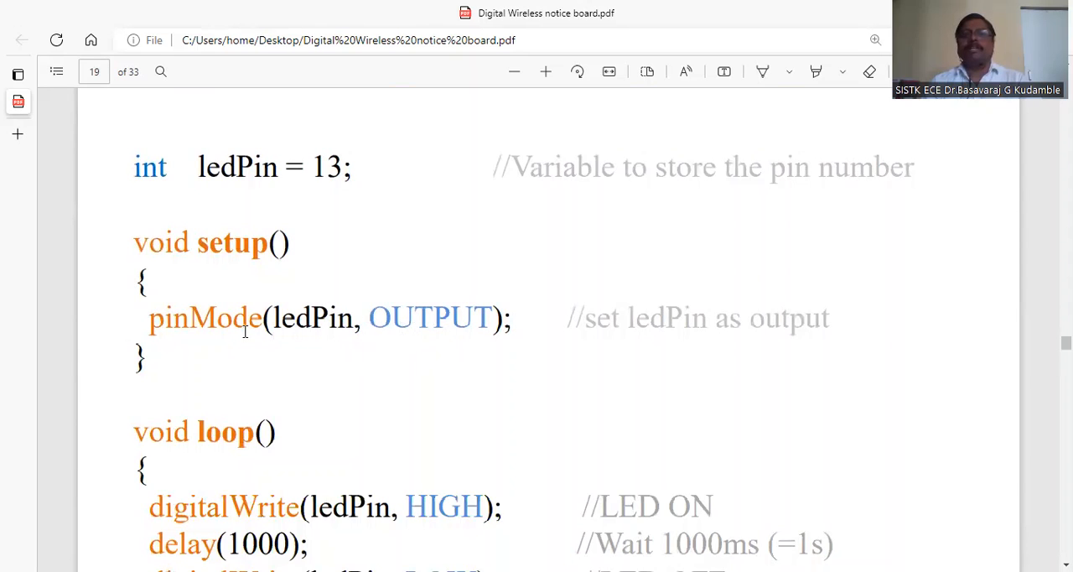
{"action": "scroll", "scroll_direction": "down", "scroll_amount": 3}
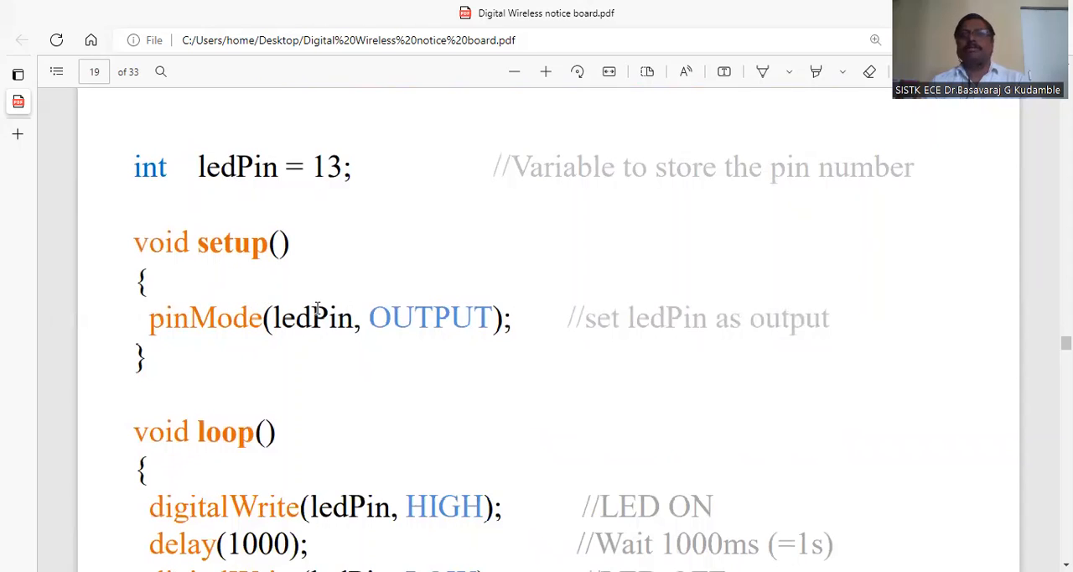
Reveal page 19's whole loop(), down to digitalWrite LOW and the second delay(1000).
{"action": "scroll", "scroll_direction": "down", "scroll_amount": 3}
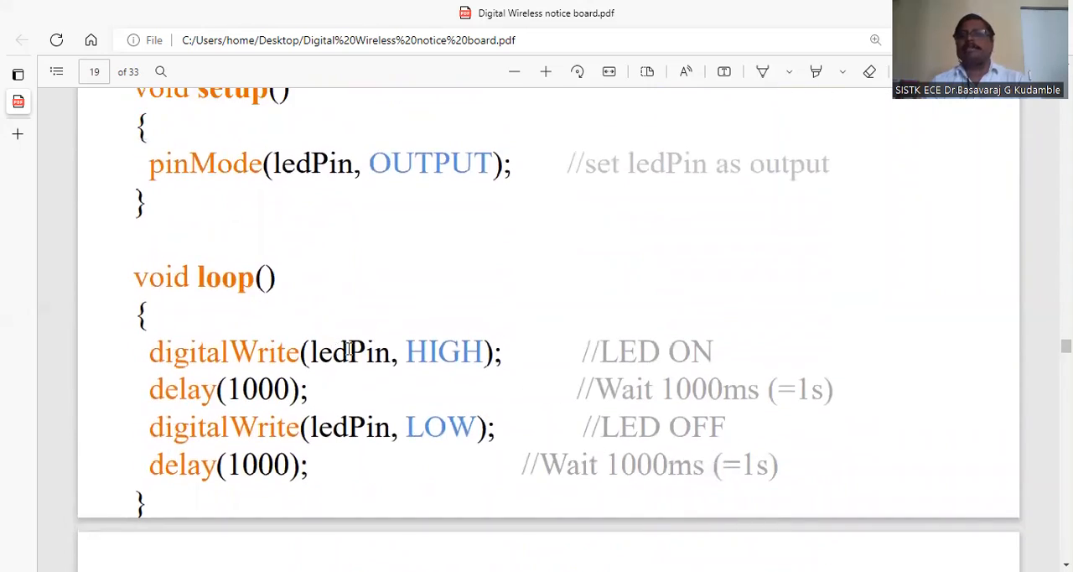
{"action": "mouse_move", "coordinate": [355, 367]}
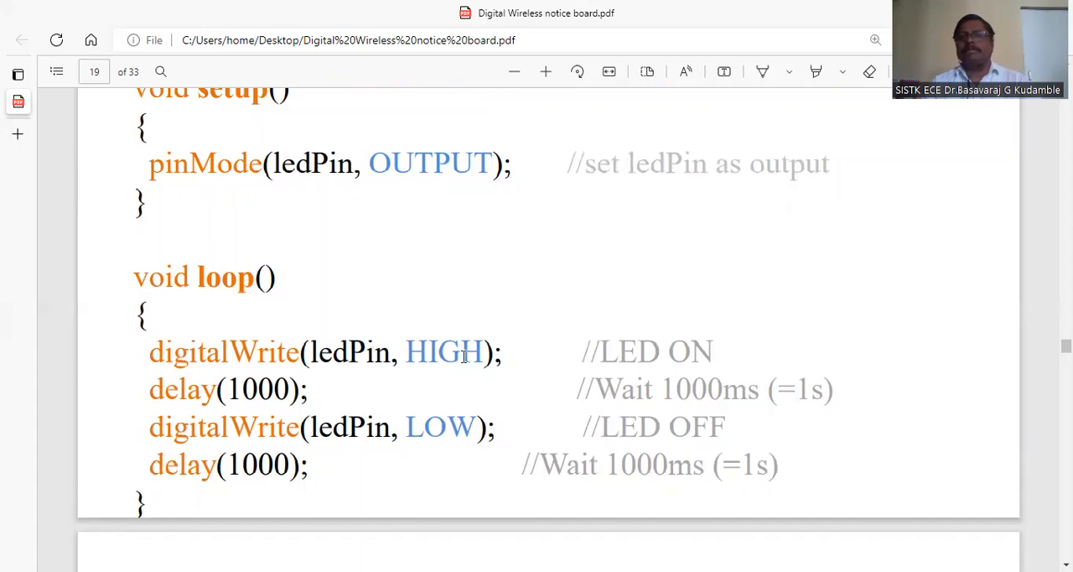
{"action": "mouse_move", "coordinate": [193, 392]}
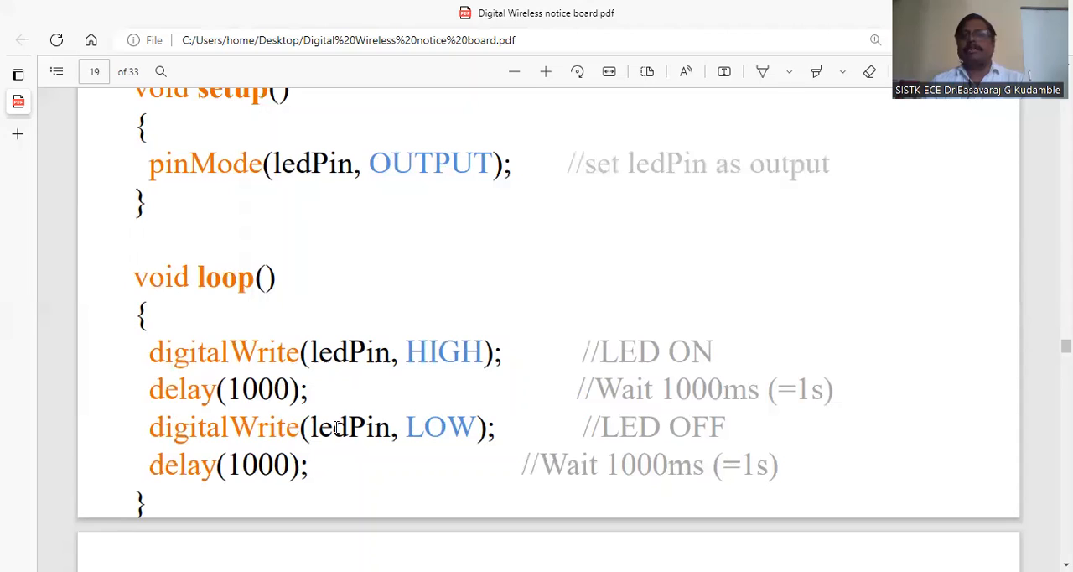
{"action": "mouse_move", "coordinate": [362, 329]}
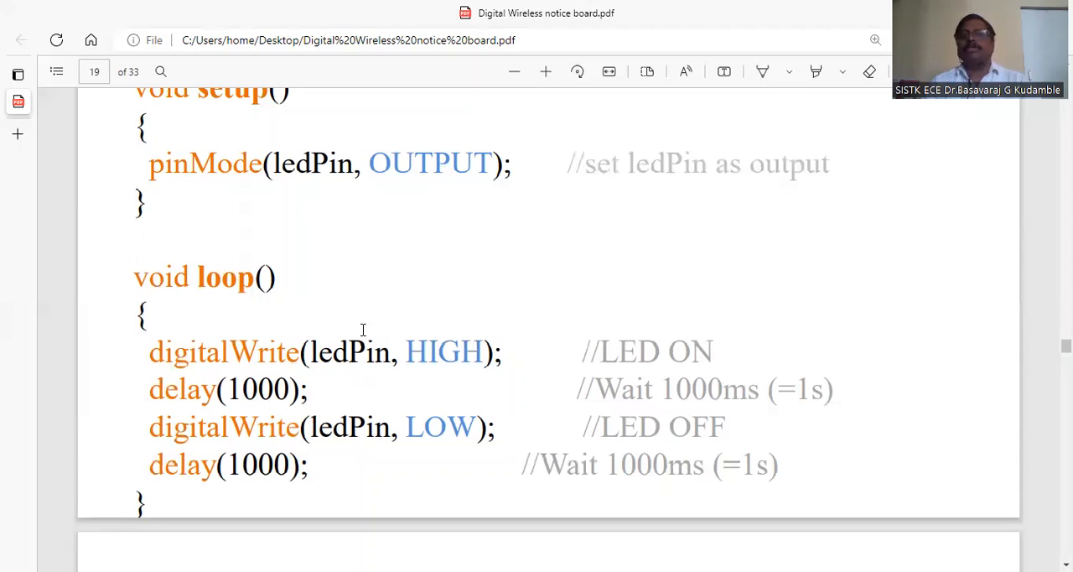
{"action": "mouse_move", "coordinate": [441, 437]}
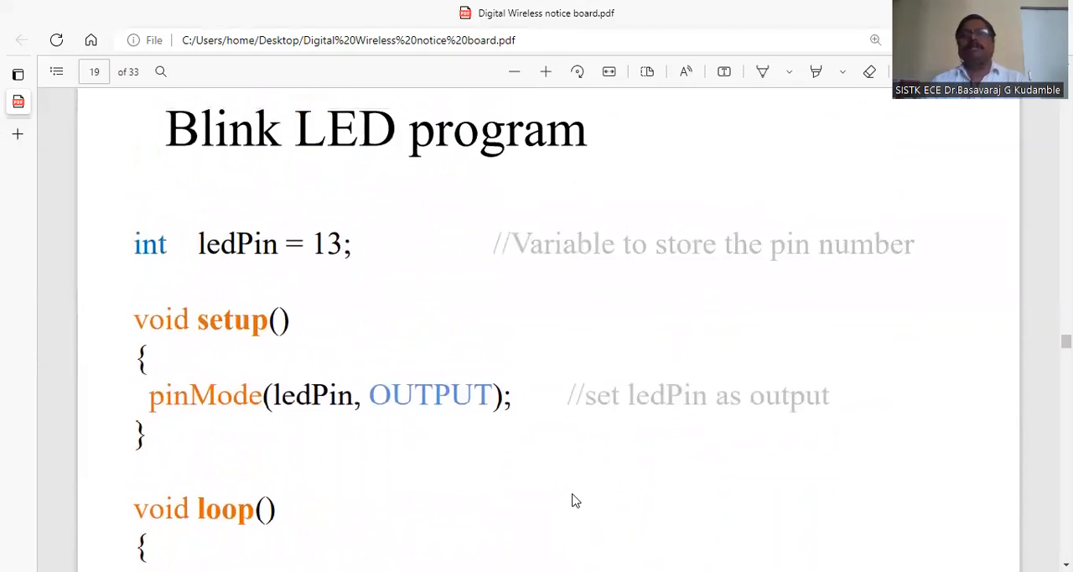
{"action": "scroll", "scroll_direction": "down", "scroll_amount": 3}
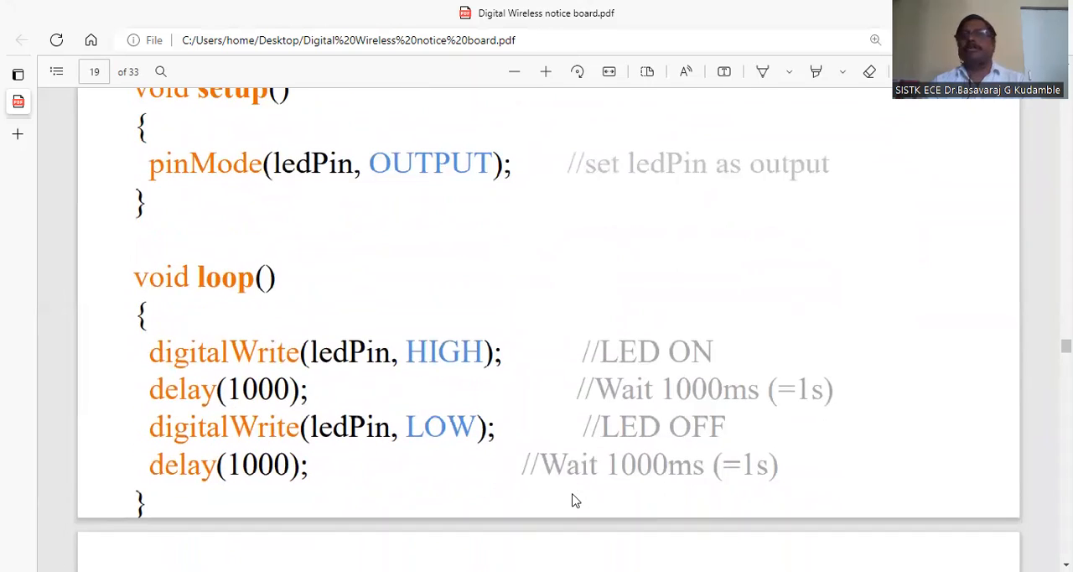
Scroll to page 20's Verify and Upload steps with the Arduino IDE screenshot.
{"action": "scroll", "scroll_direction": "down", "scroll_amount": 3}
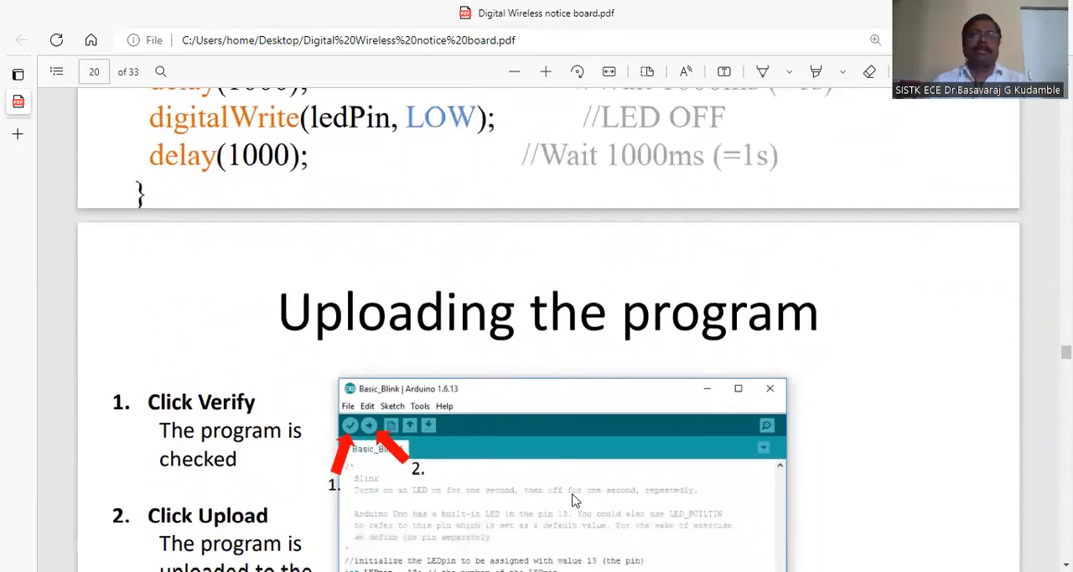
{"action": "scroll", "scroll_direction": "down", "scroll_amount": 3}
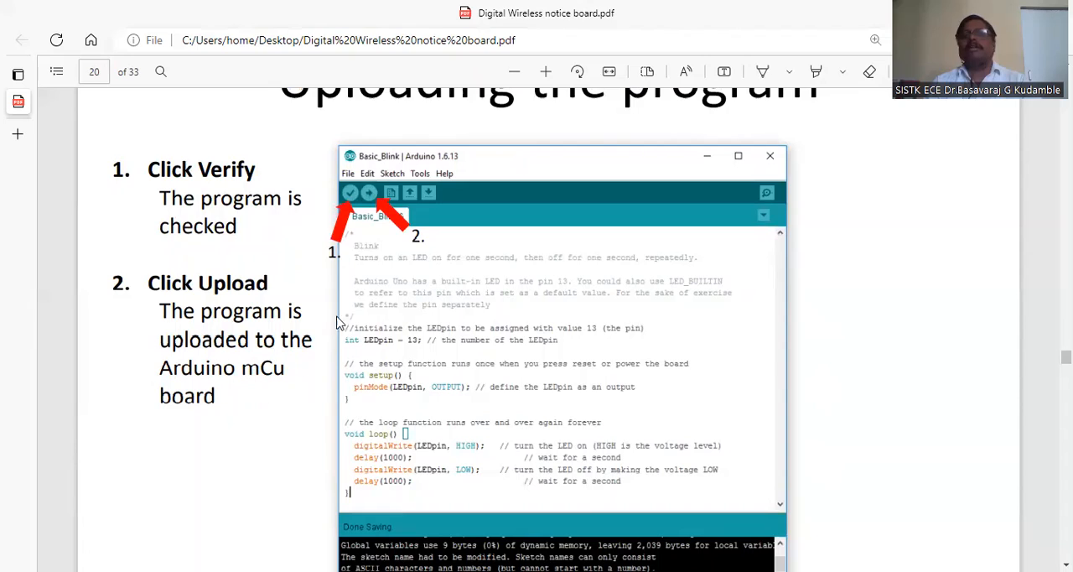
{"action": "mouse_move", "coordinate": [400, 216]}
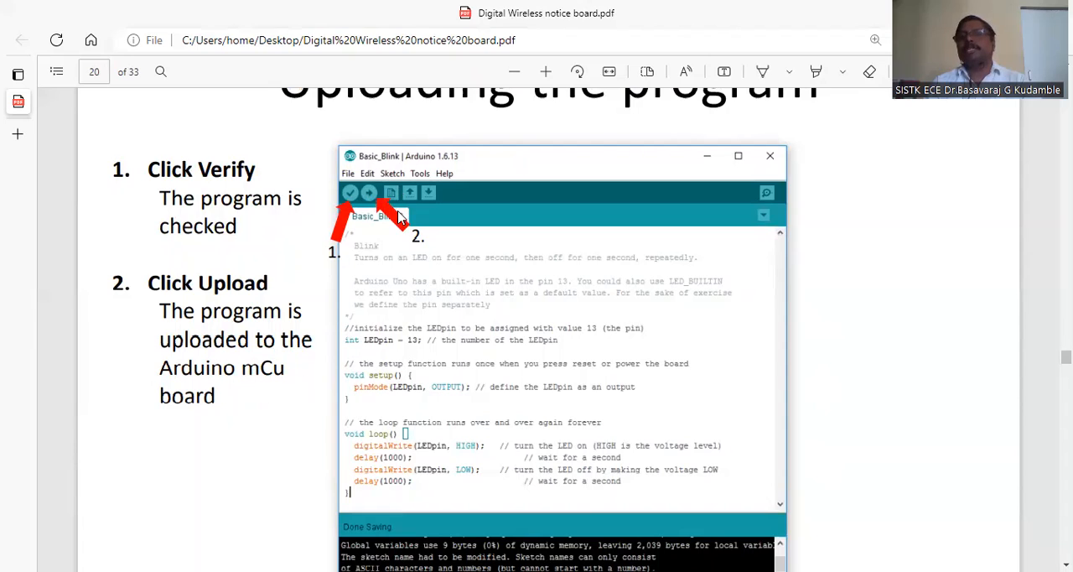